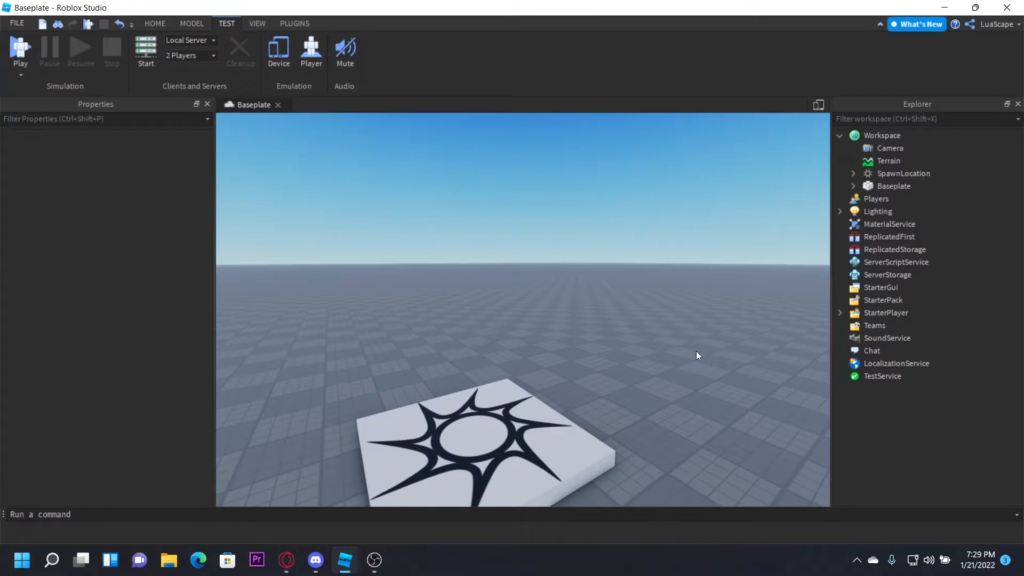
pyautogui.moveTo(799, 235)
pyautogui.write('coords')
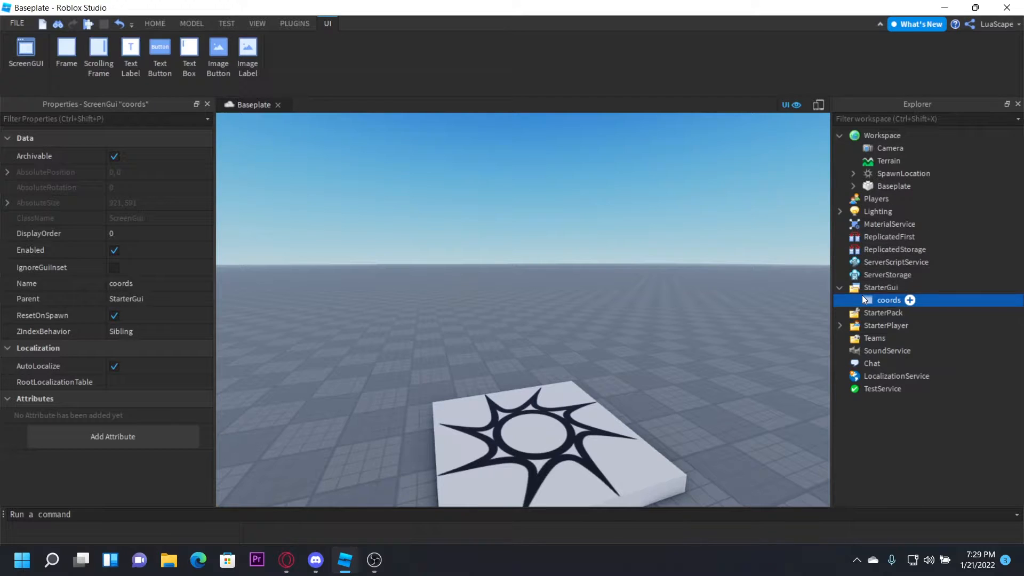
# Step: Add a TextLabel inside the coords ScreenGui and rename it display
pyautogui.click(908, 299)
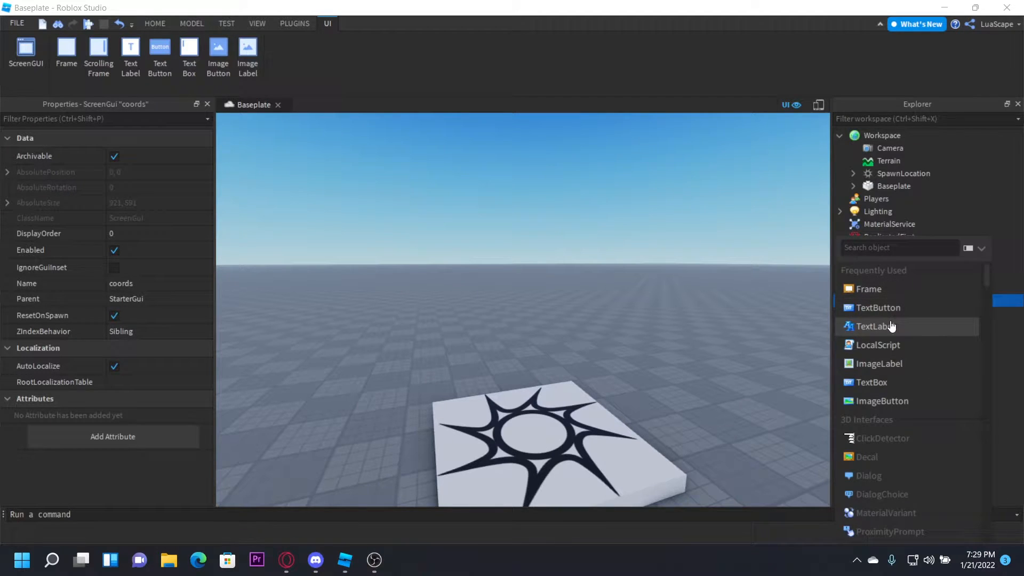
pyautogui.click(878, 327)
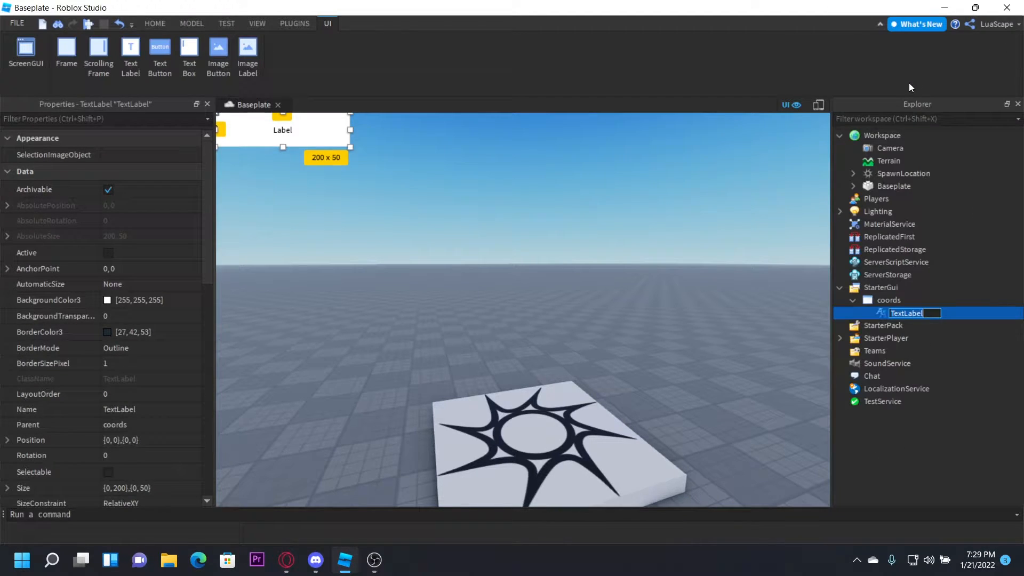
pyautogui.write('display')
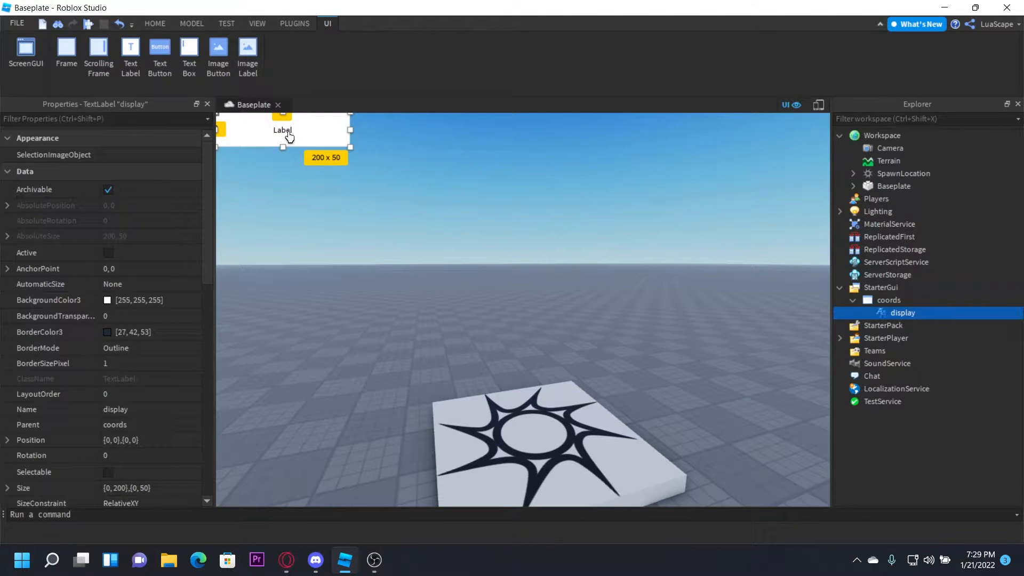
# Step: Place the display label along the viewport's right edge and resize it into a tall box
pyautogui.moveTo(282, 129); pyautogui.dragTo(755, 236)
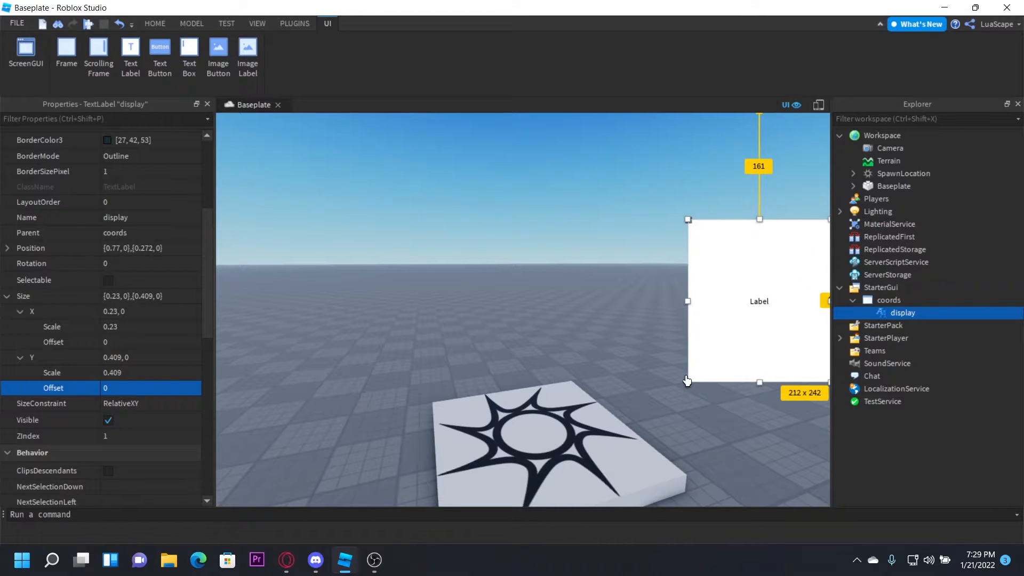
pyautogui.moveTo(686, 382); pyautogui.dragTo(710, 402)
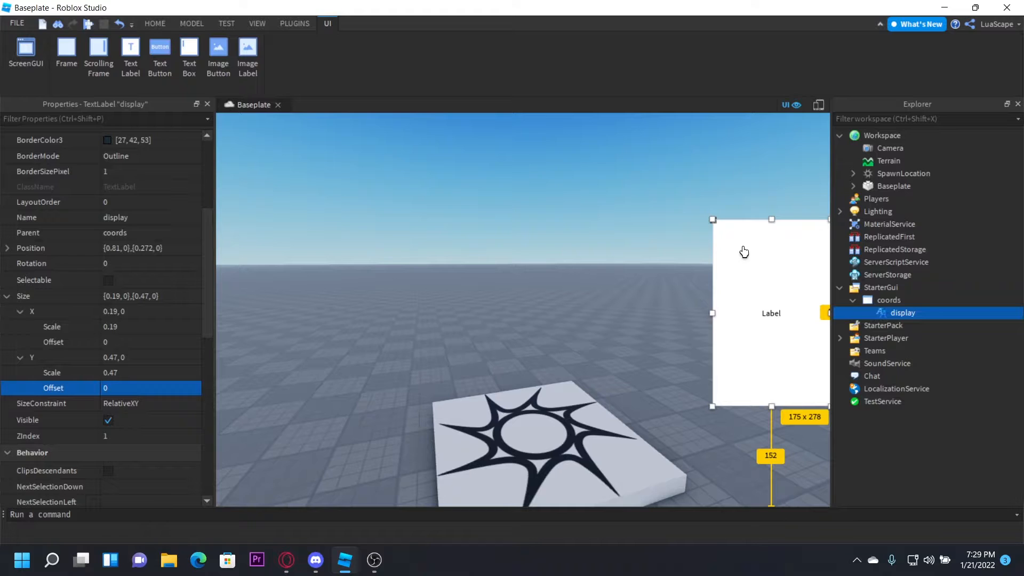
pyautogui.moveTo(797, 289)
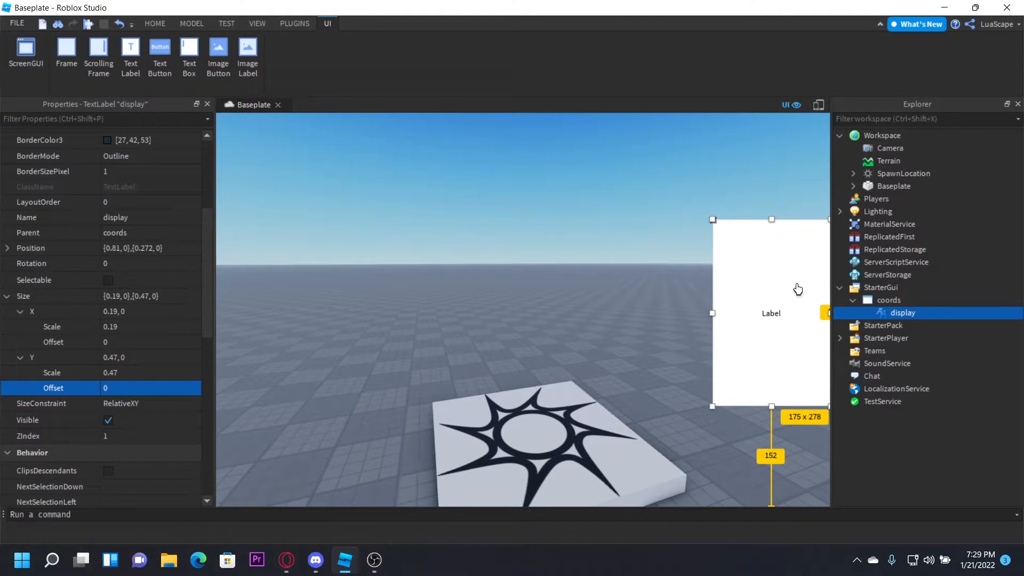
pyautogui.moveTo(725, 391)
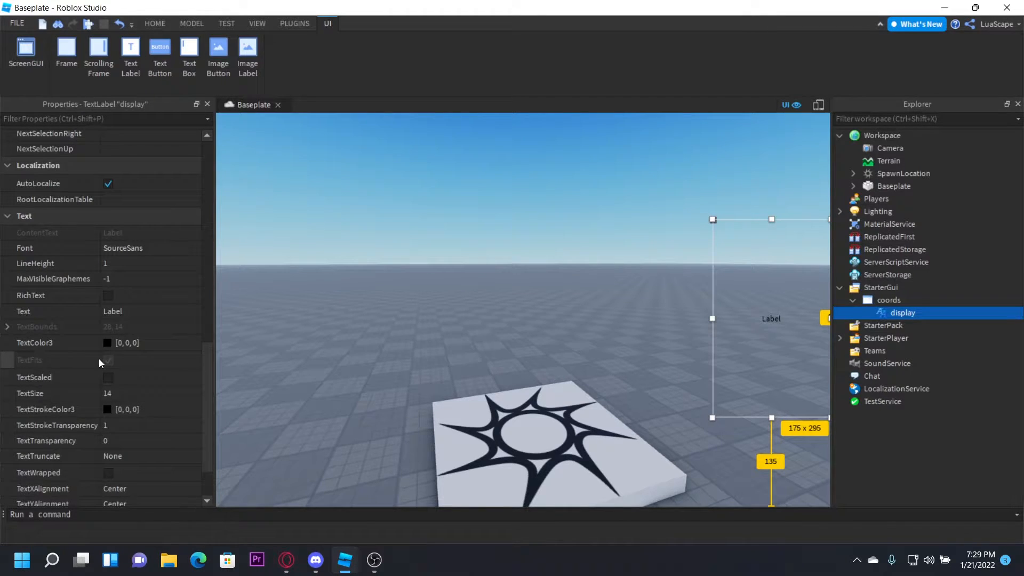
# Step: Enable TextScaled on the display label so its text fills the box, then select coords
pyautogui.click(107, 377)
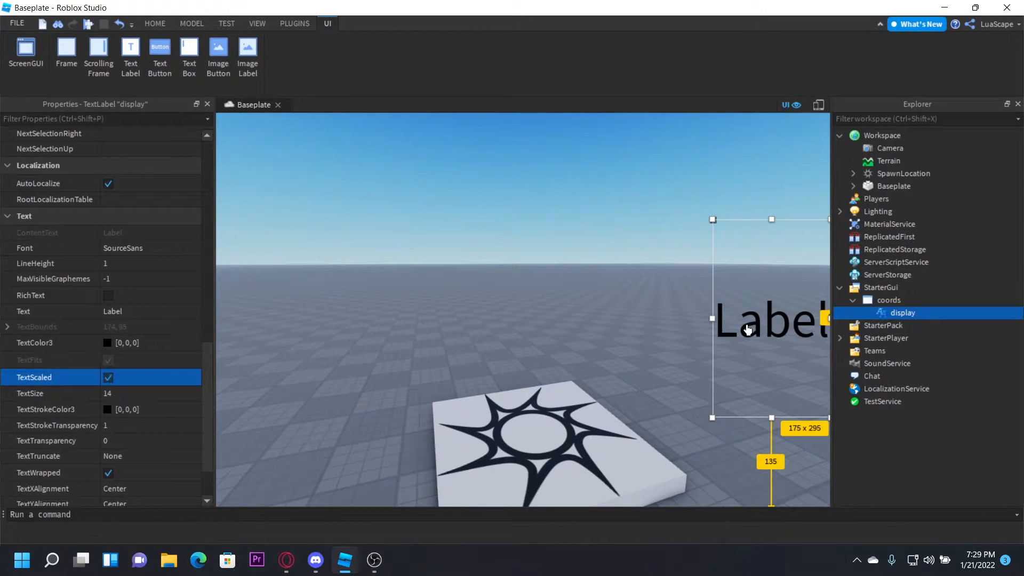
pyautogui.click(889, 300)
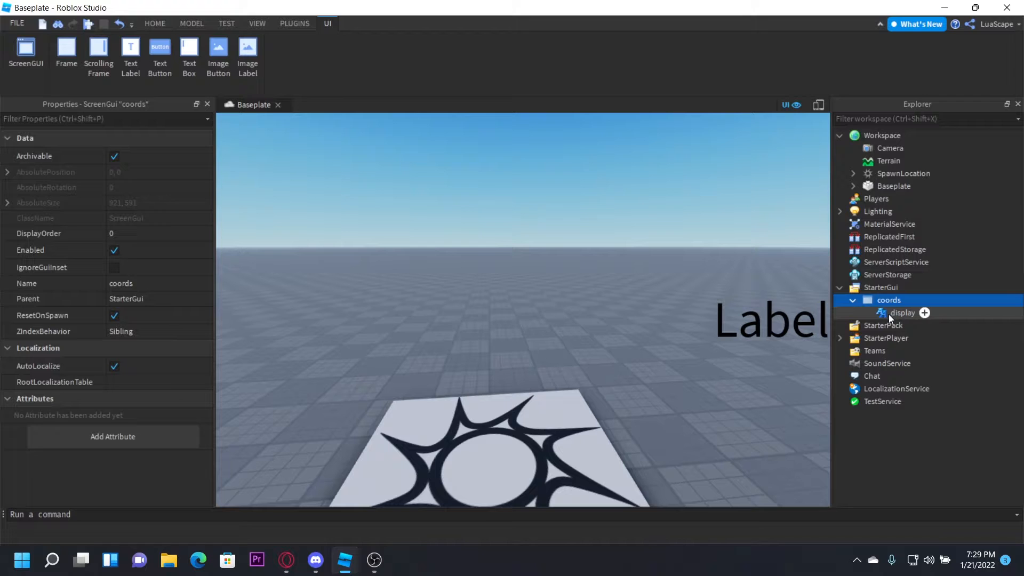
# Step: Insert a LocalScript under the display label, naming it update
pyautogui.rightClick(900, 313)
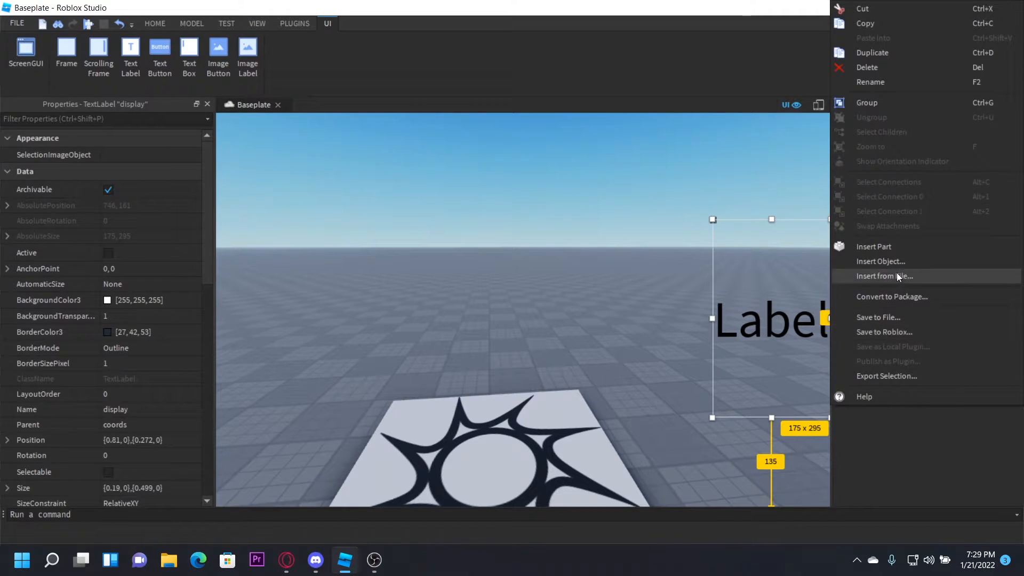
pyautogui.click(880, 261)
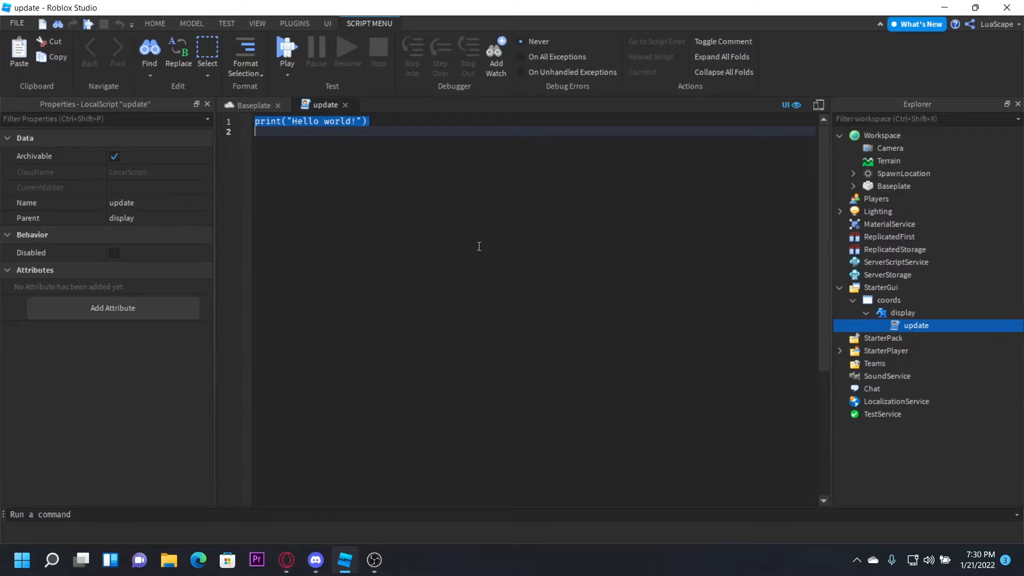
# Step: Declare local player as game.Players.LocalPlayer and character as player.Character or CharacterAdded:Wait()
pyautogui.write('local player')
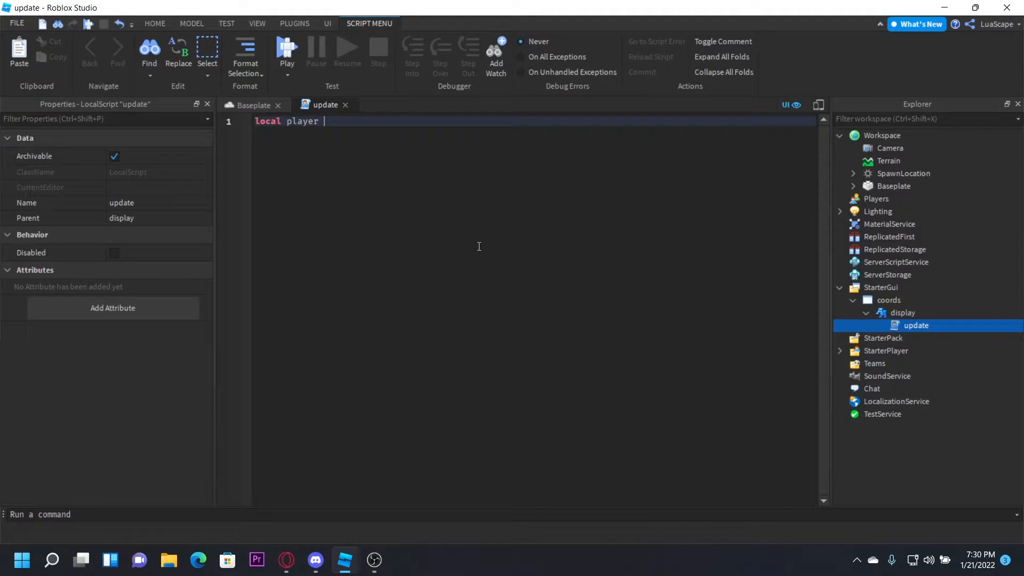
pyautogui.write('= game.Players.LocalPlayer')
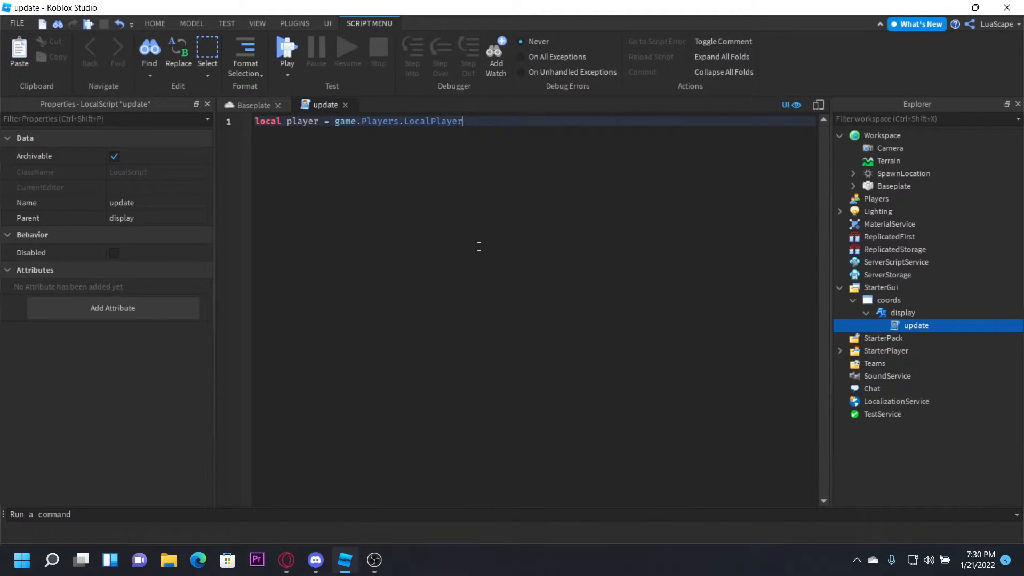
pyautogui.write('local character')
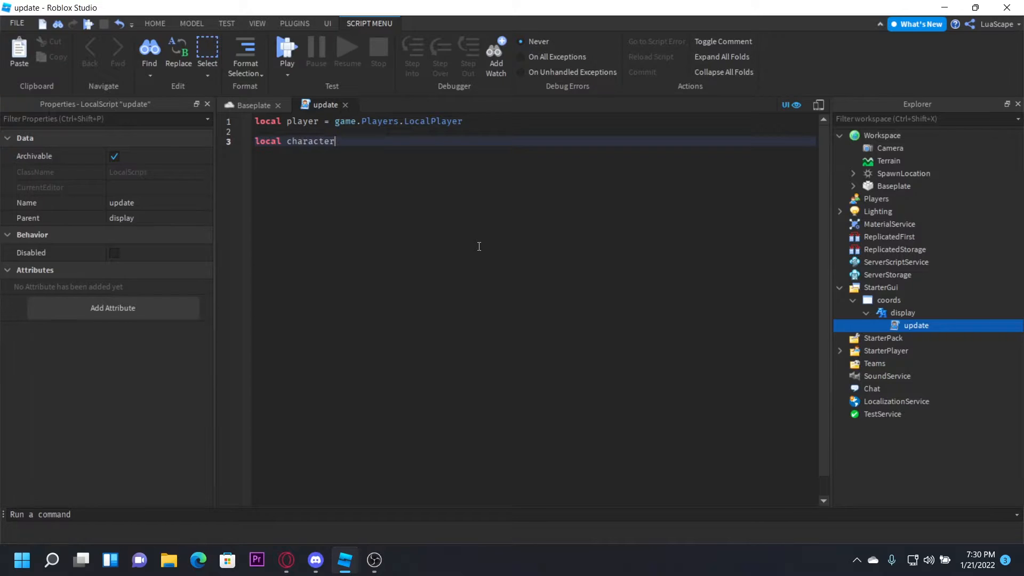
pyautogui.write('= player.Character')
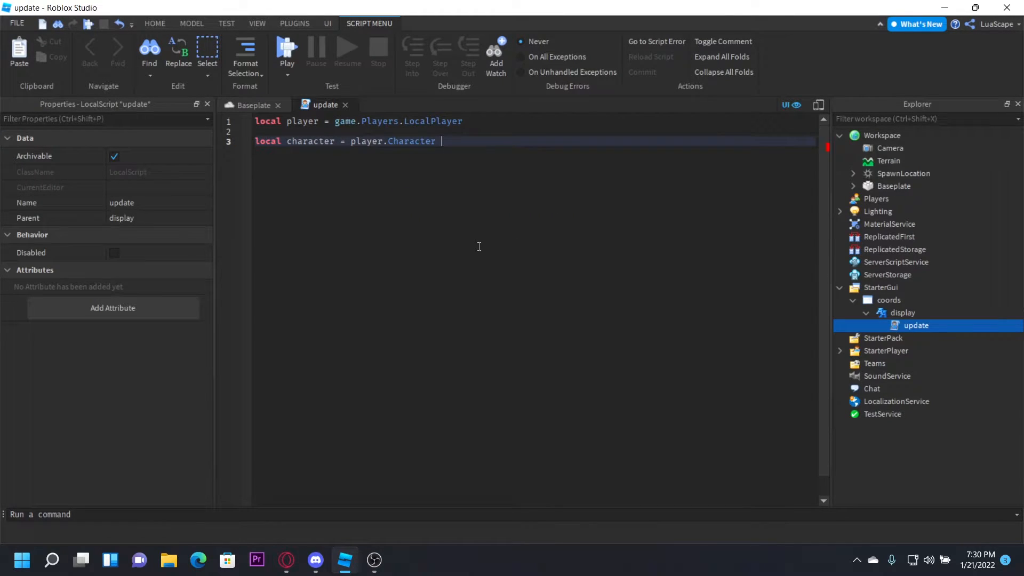
pyautogui.write('or player.Charactera')
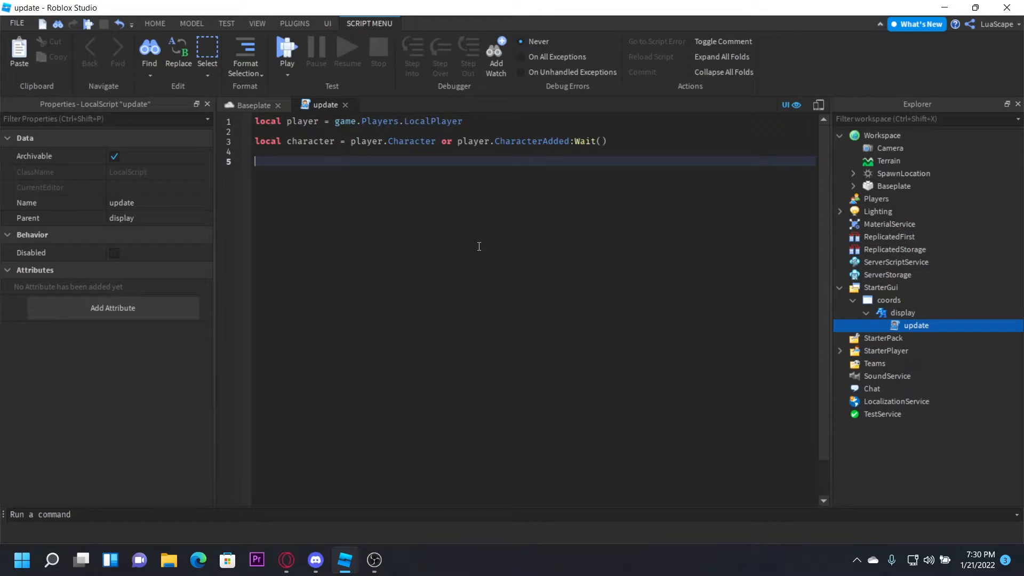
# Step: Declare humanoidRootPart as character:WaitForChild("HumanoidRootPart")
pyautogui.write('local humanoidRootPart =')
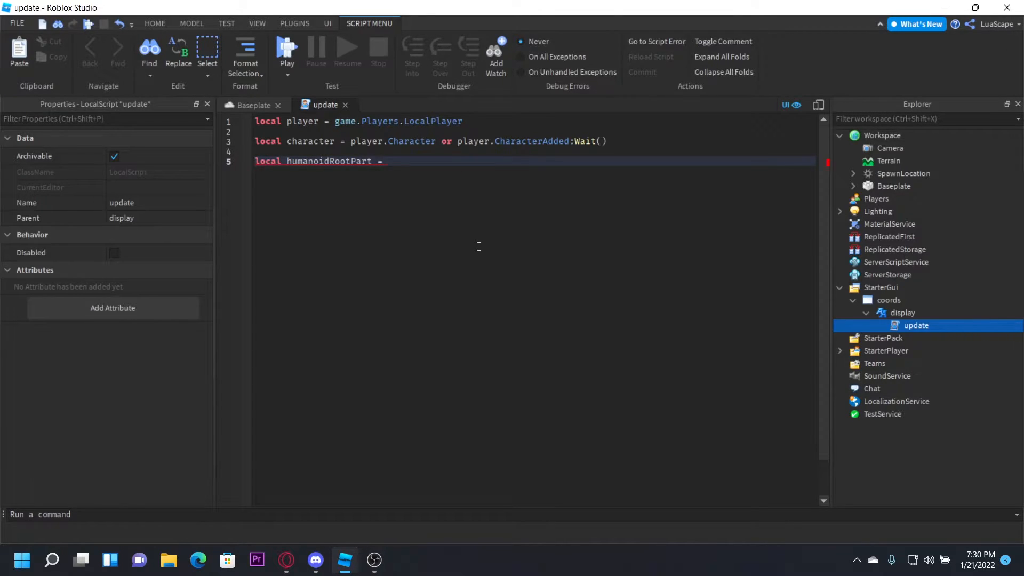
pyautogui.write('character:w')
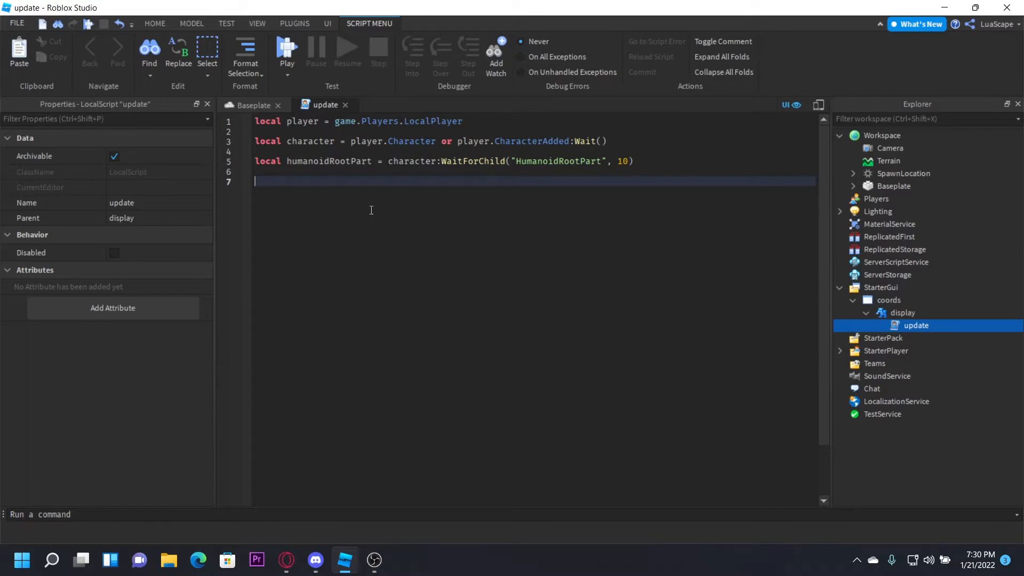
pyautogui.moveTo(650, 182)
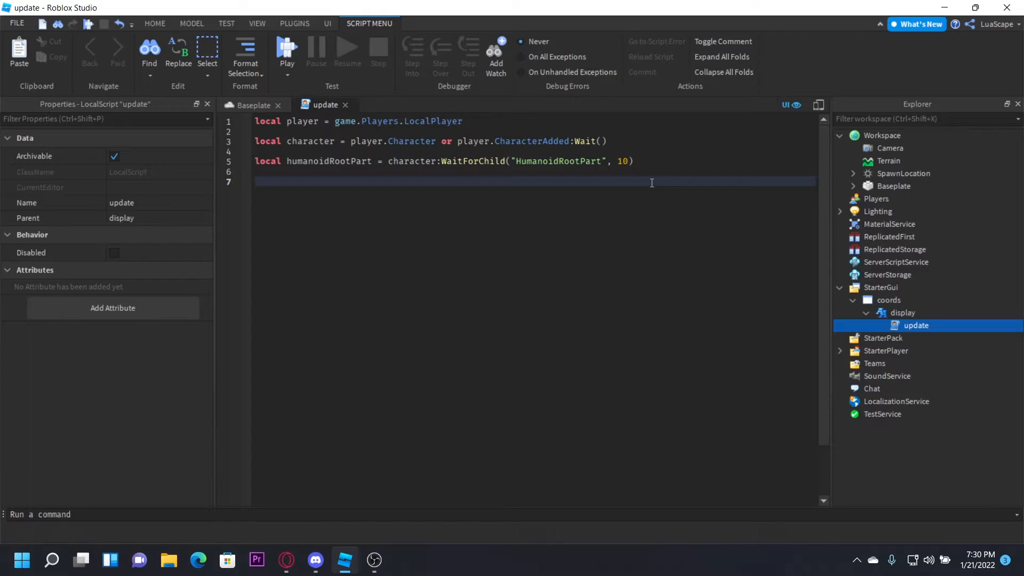
# Step: Add a local updateTime variable set to 5
pyautogui.write('local updatei')
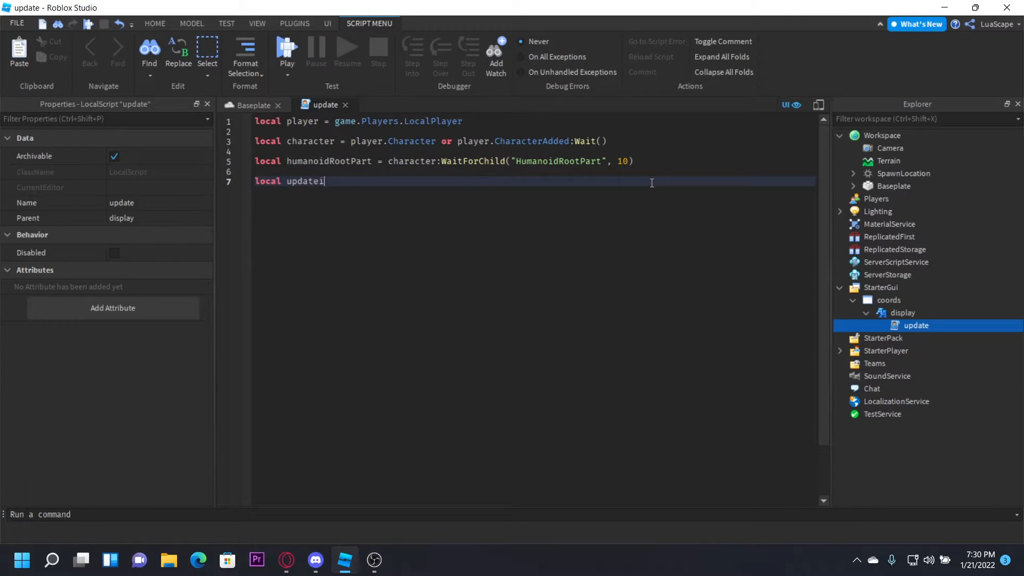
pyautogui.write('Time =')
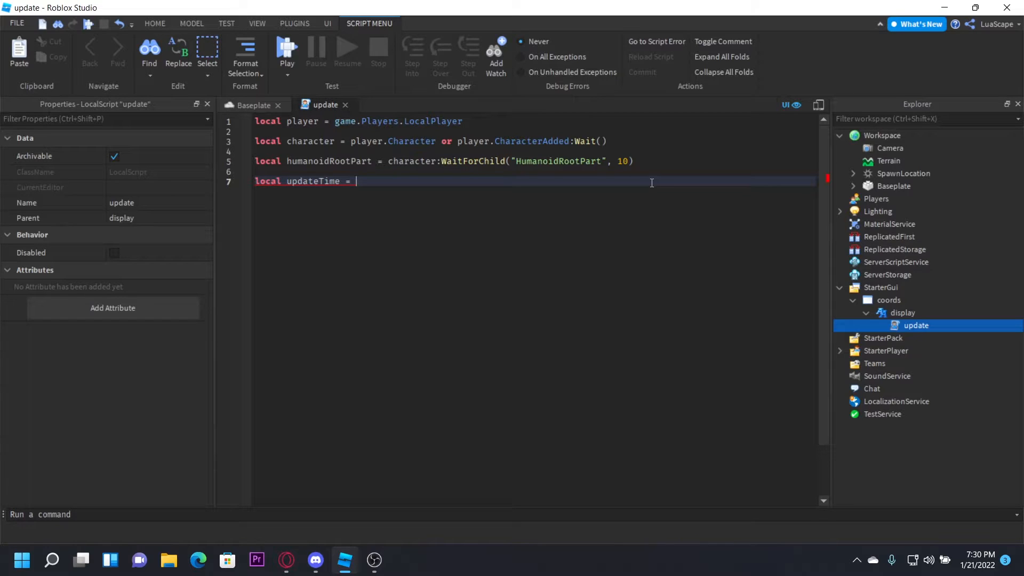
pyautogui.write('5')
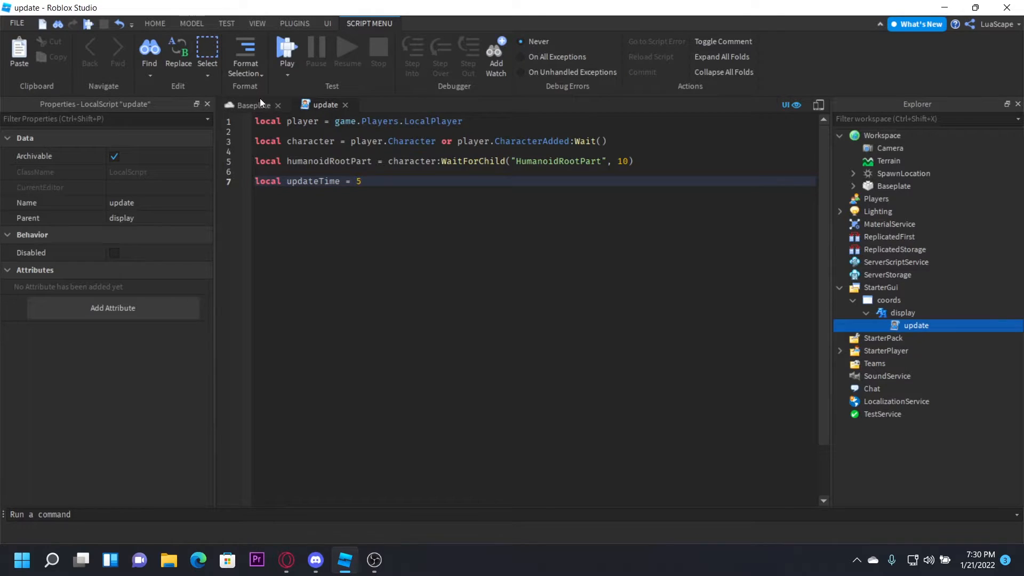
# Step: Reopen the update script and change updateTime from 5 to 0.01
pyautogui.click(254, 104)
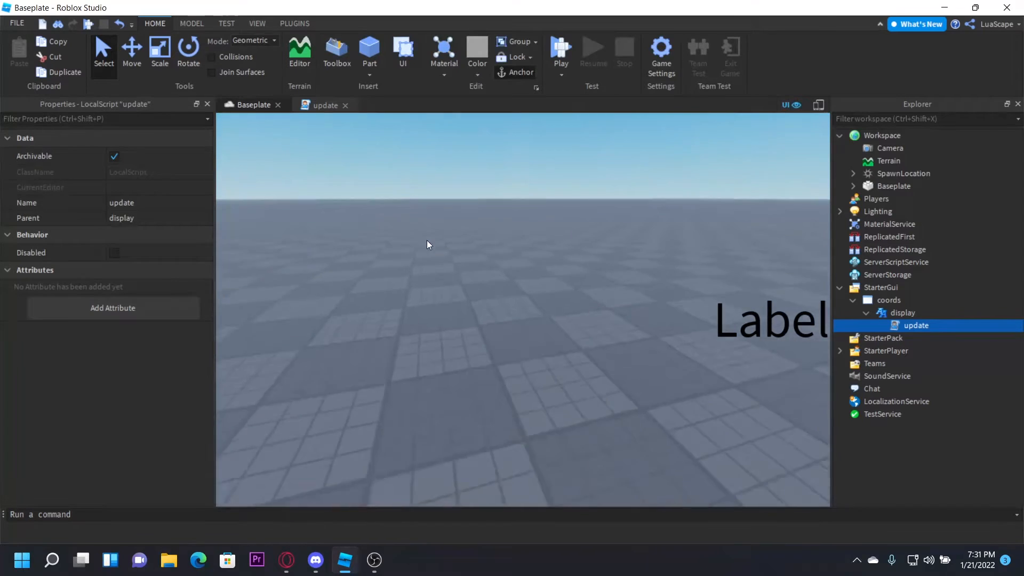
pyautogui.click(325, 105)
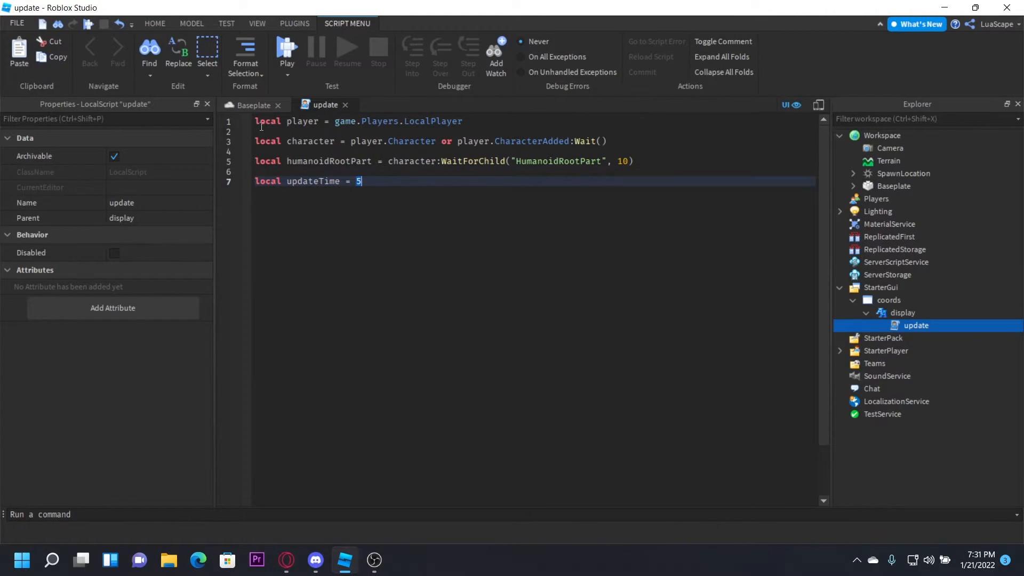
pyautogui.write('0.')
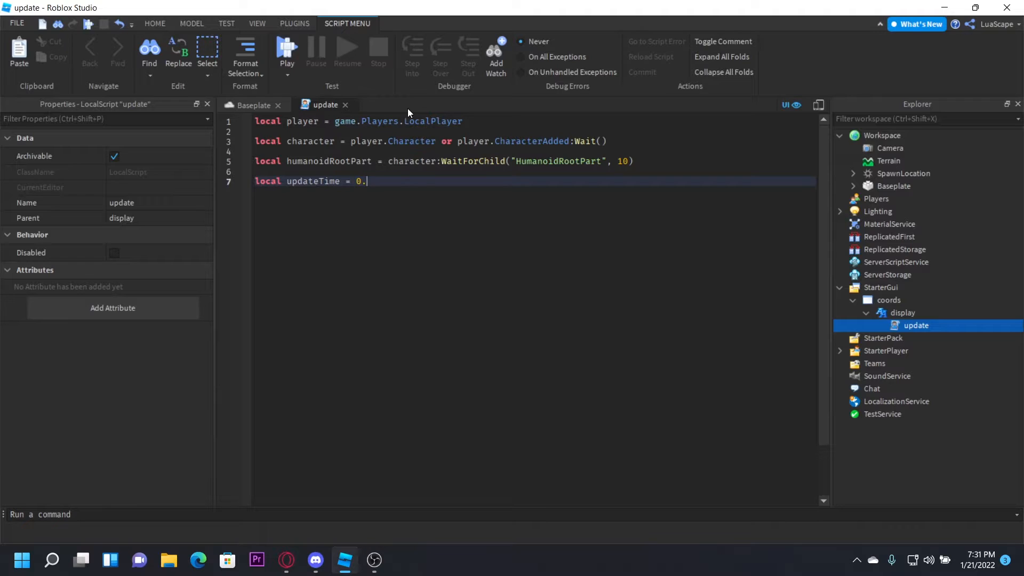
pyautogui.write('01')
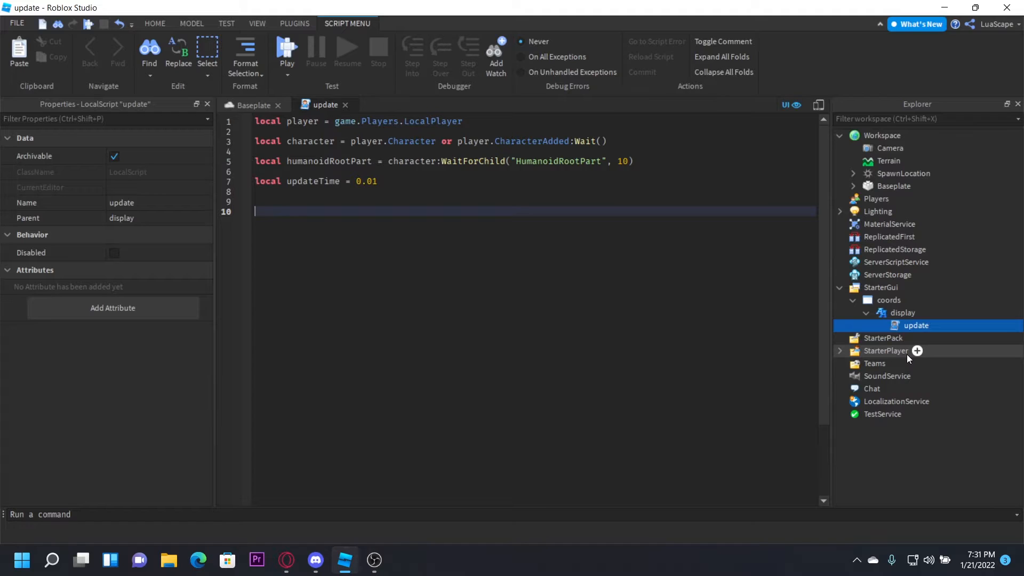
# Step: Define local function updateCoords() with local x = math.floor(humanoidRootPart.Position.X)
pyautogui.write('local')
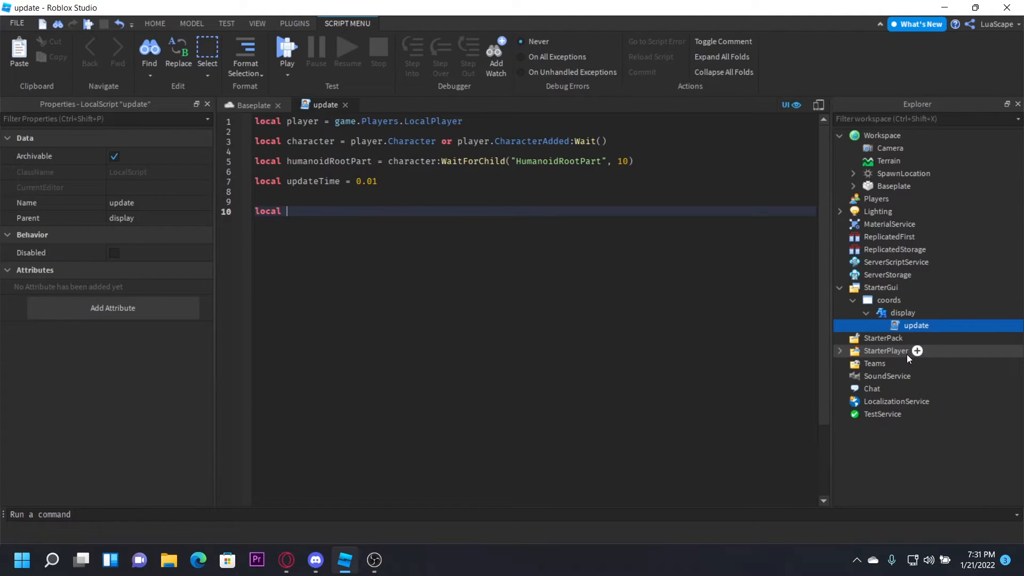
pyautogui.write('updateCoor')
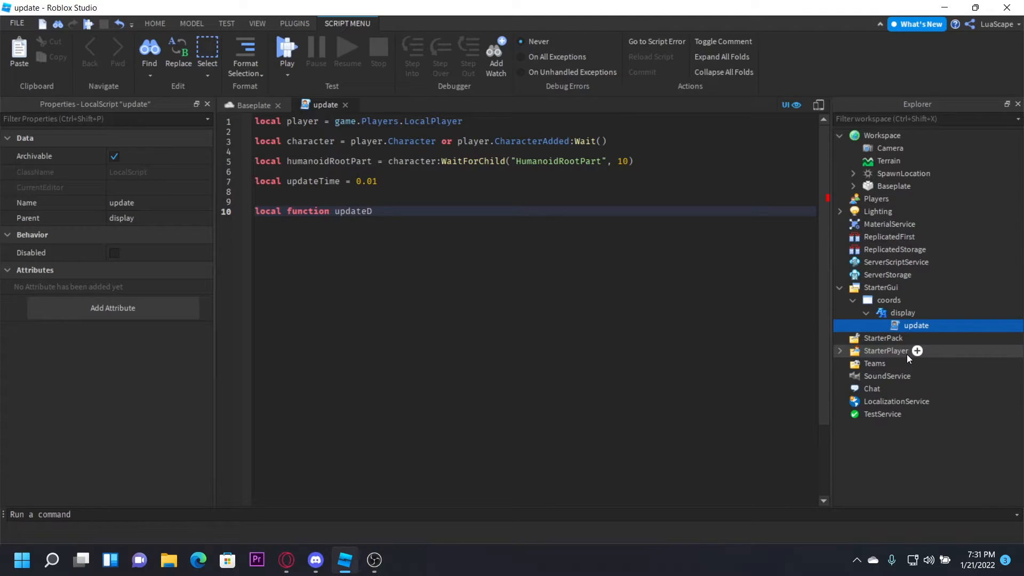
pyautogui.write('Coords()')
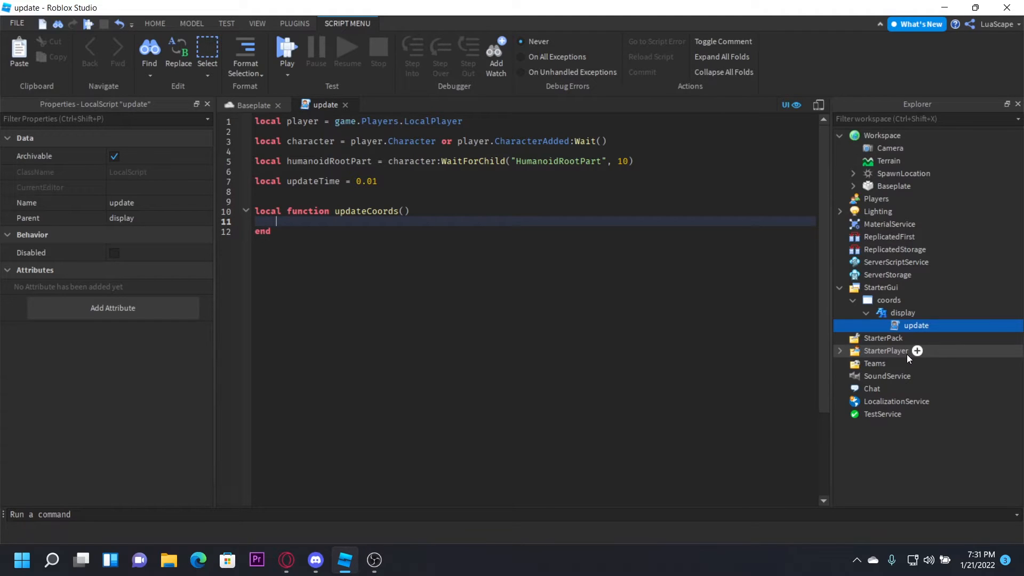
pyautogui.write('local x')
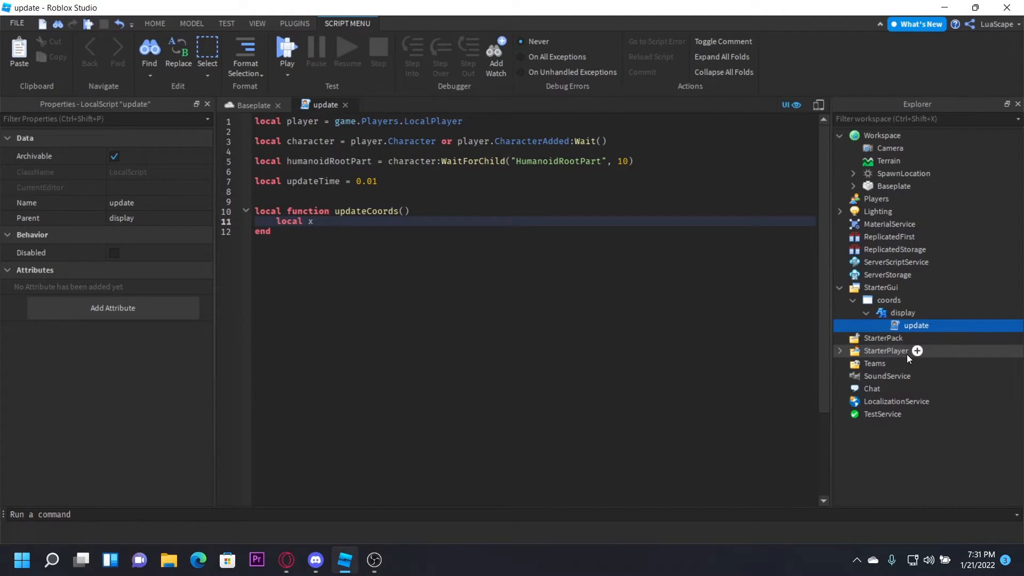
pyautogui.write('= math.floor(humanoidRootPart')
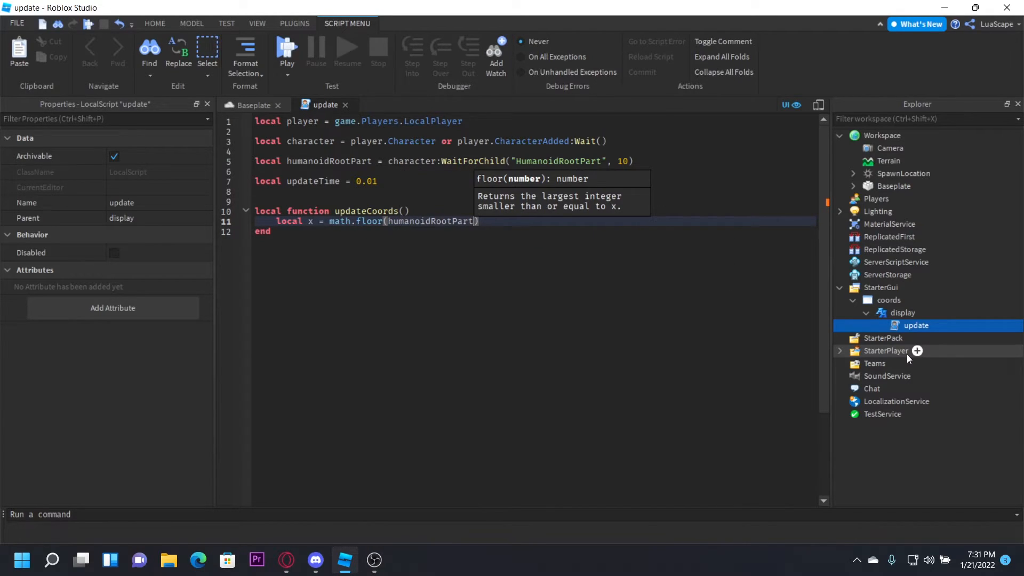
pyautogui.write('.Position.')
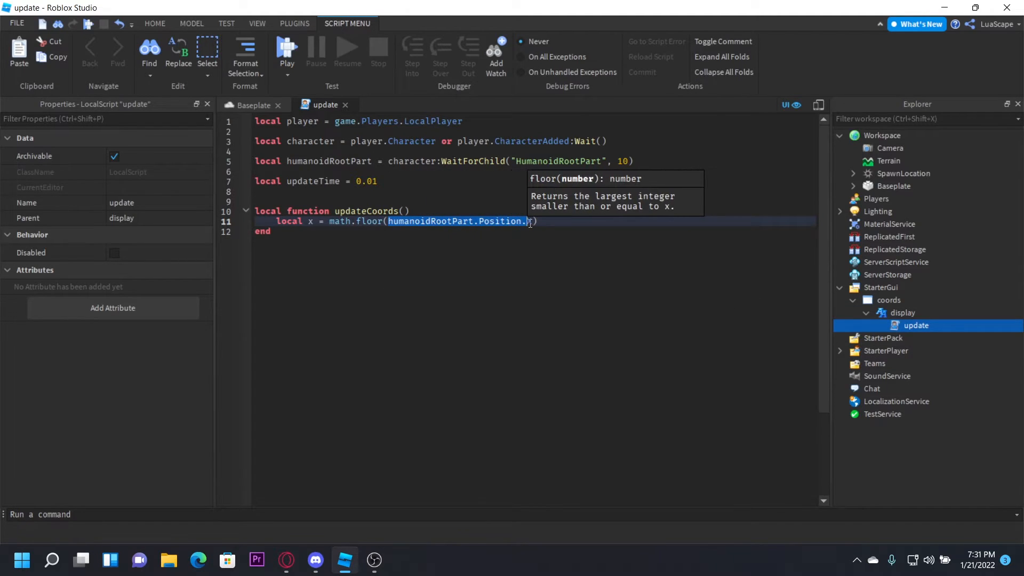
pyautogui.write('X')
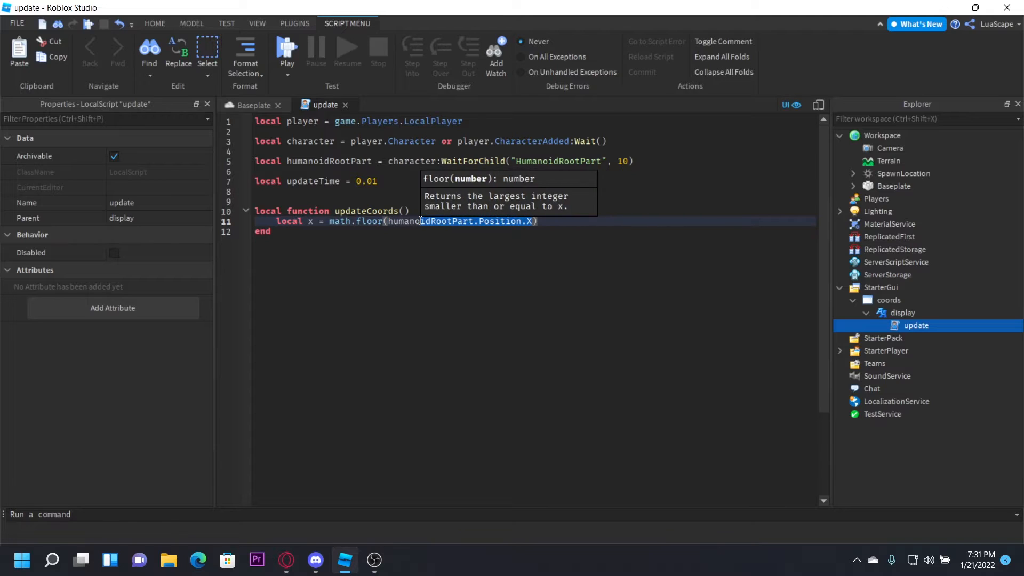
pyautogui.press('enter')
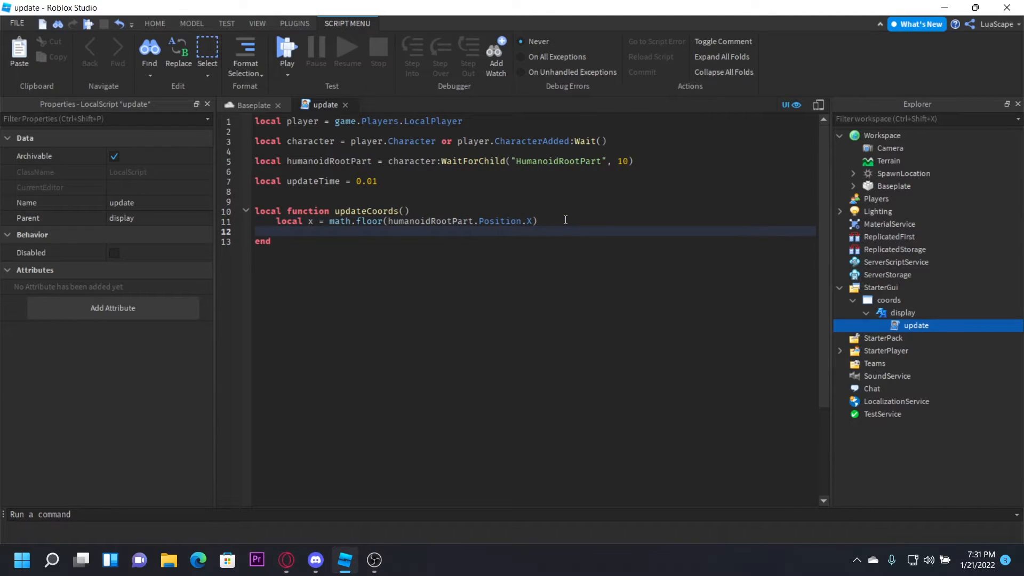
# Step: Add local y and z as math.floor of the root part's position and return x,y,z
pyautogui.write('local y = math.floor(humanoidRootPart.Position.Y')
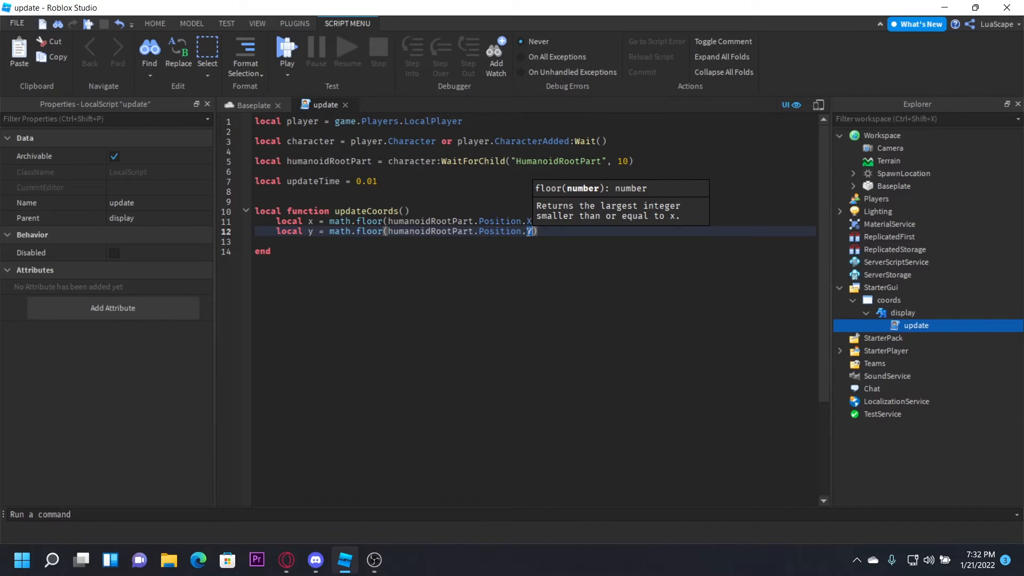
pyautogui.write('l')
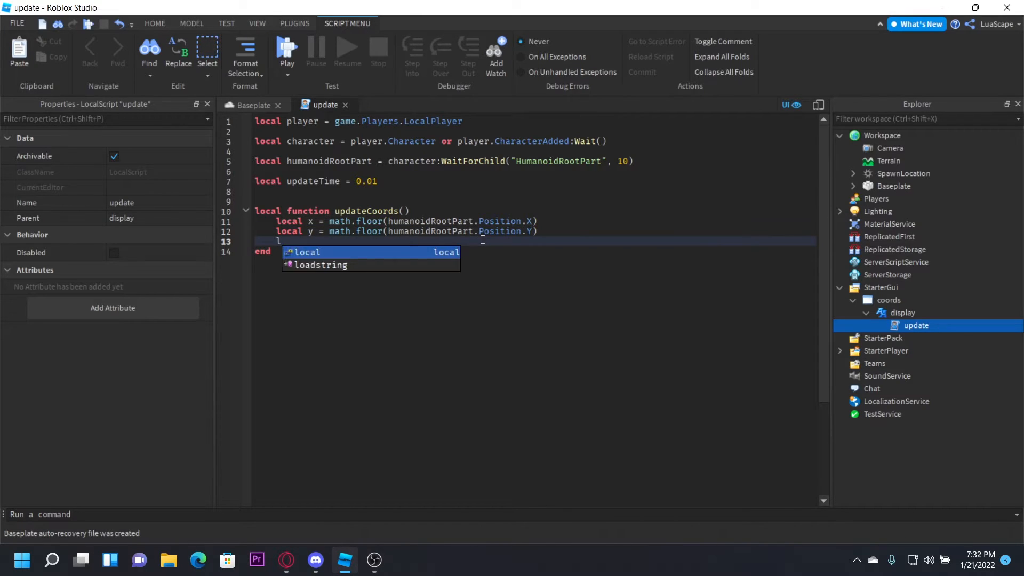
pyautogui.write('ocal z = math')
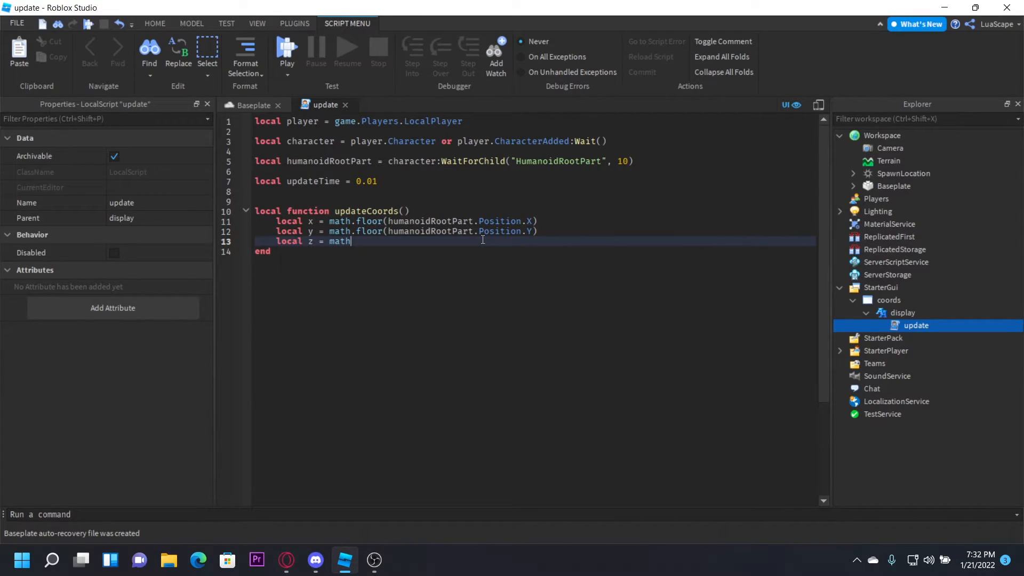
pyautogui.write('.floor(humanoidRootPart.Position.X)')
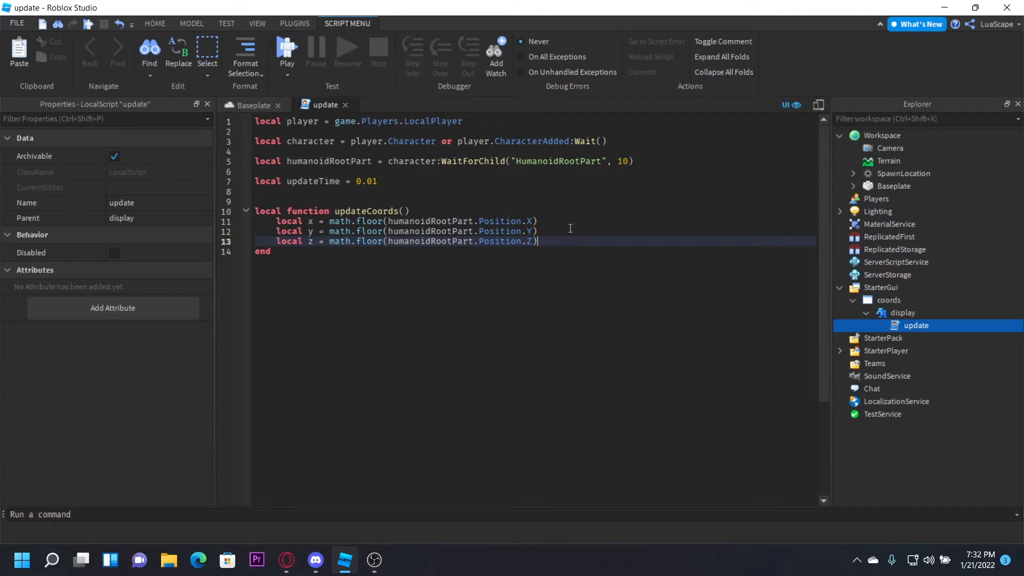
pyautogui.press('enter')
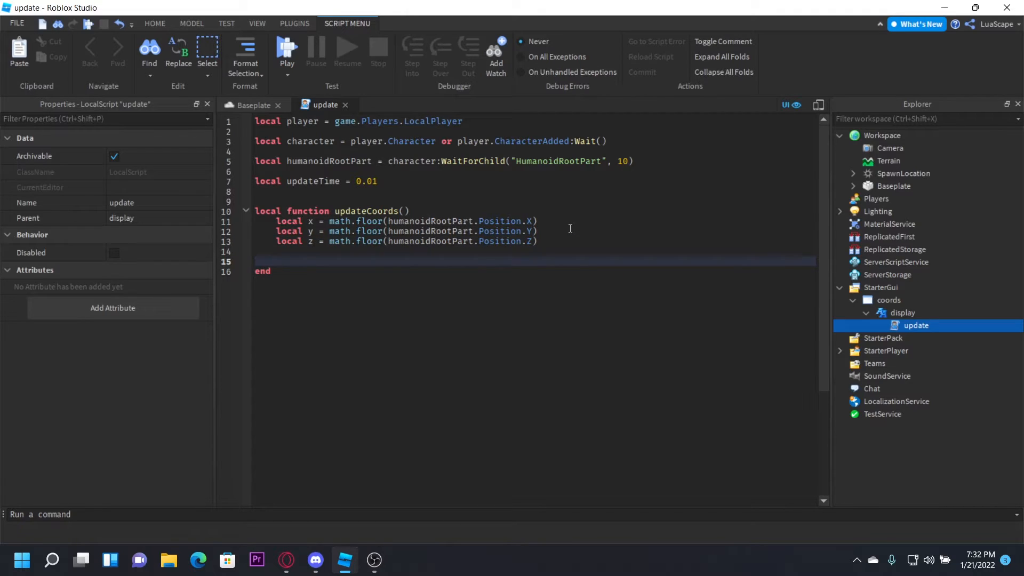
pyautogui.write('return')
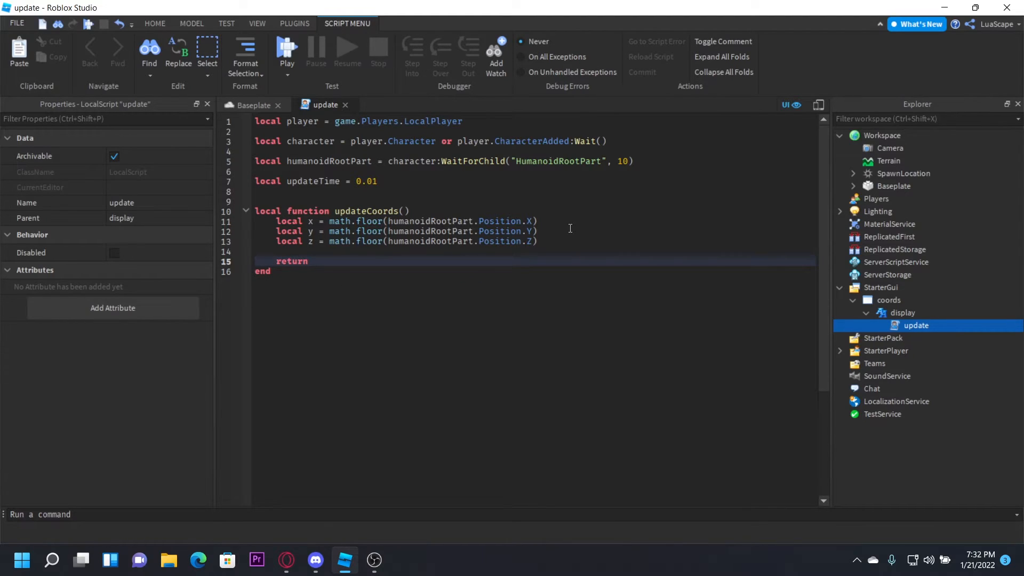
pyautogui.write('x,y,z')
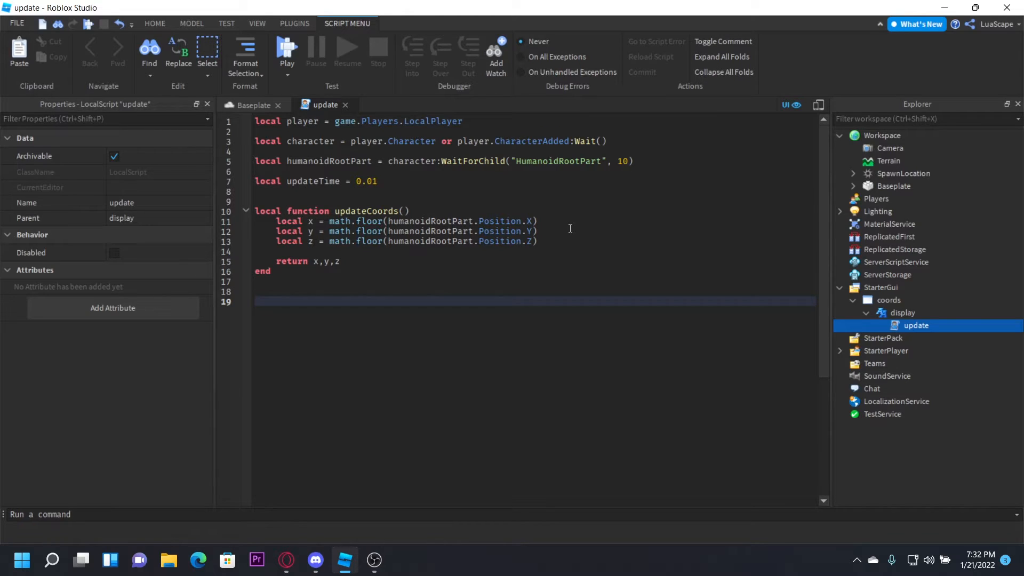
# Step: Write a while wait(updateTime) loop and start a local coords assignment
pyautogui.write('w')
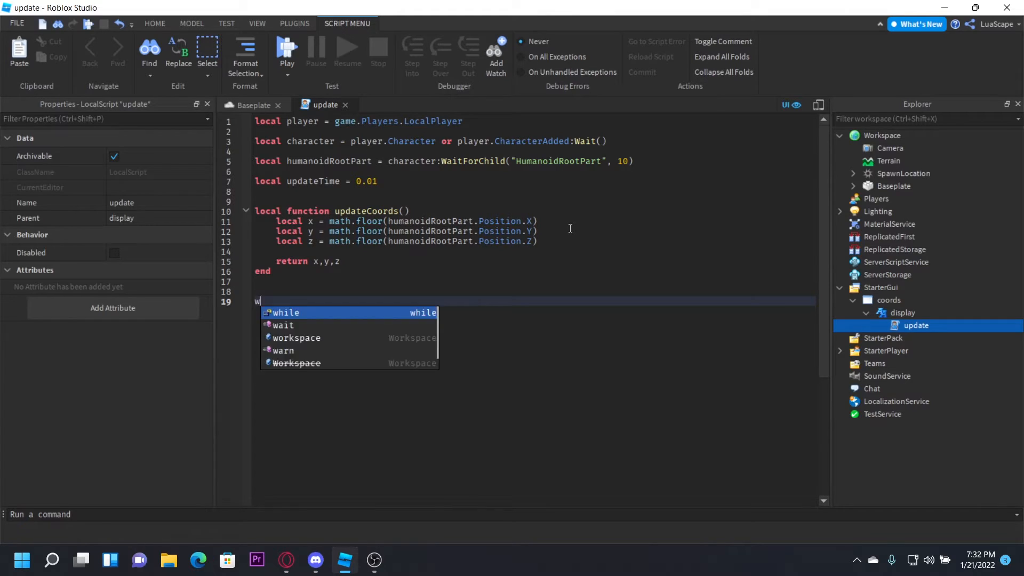
pyautogui.write('hile wait(updateTime) do')
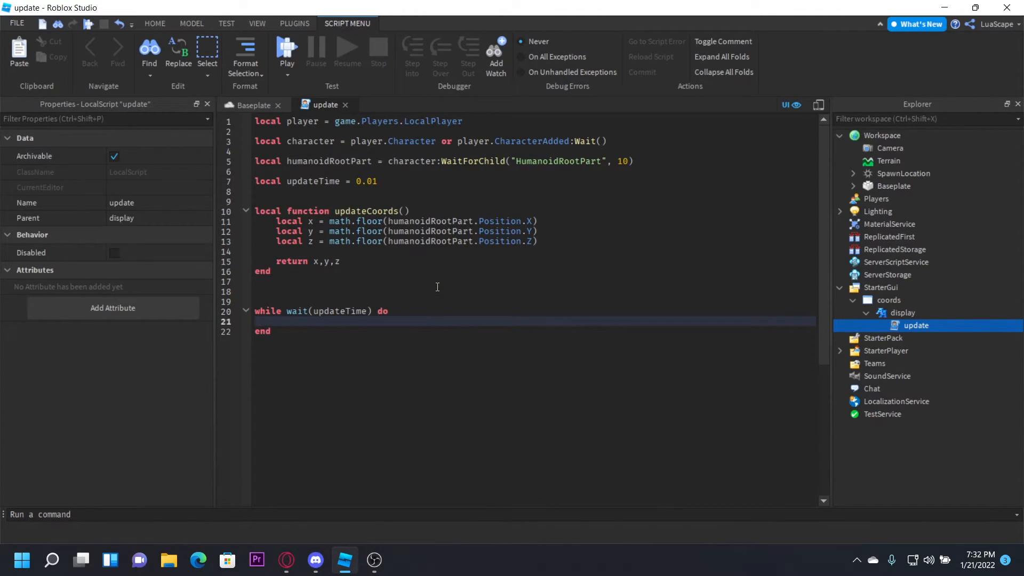
pyautogui.write('local coords')
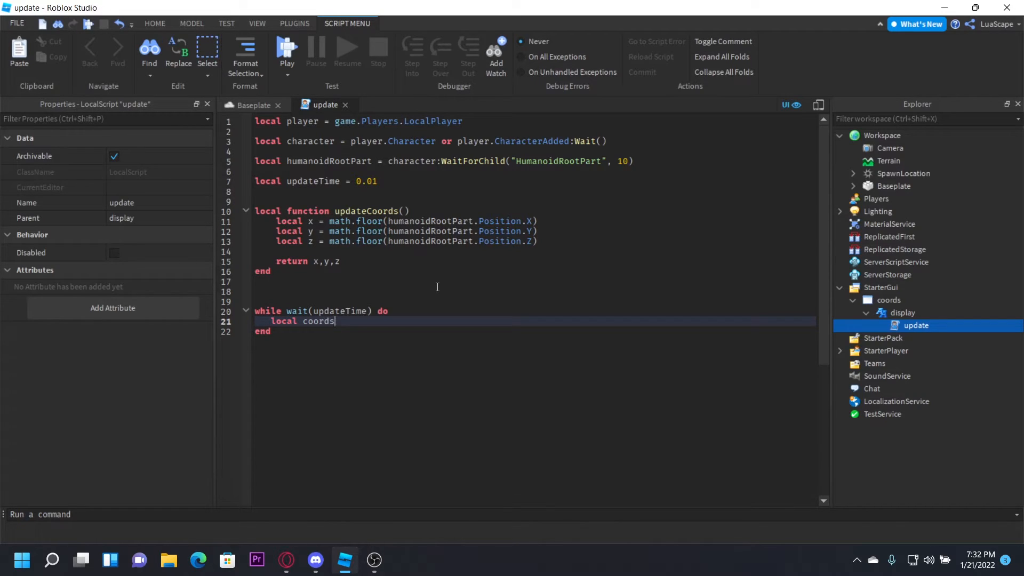
pyautogui.write('= up')
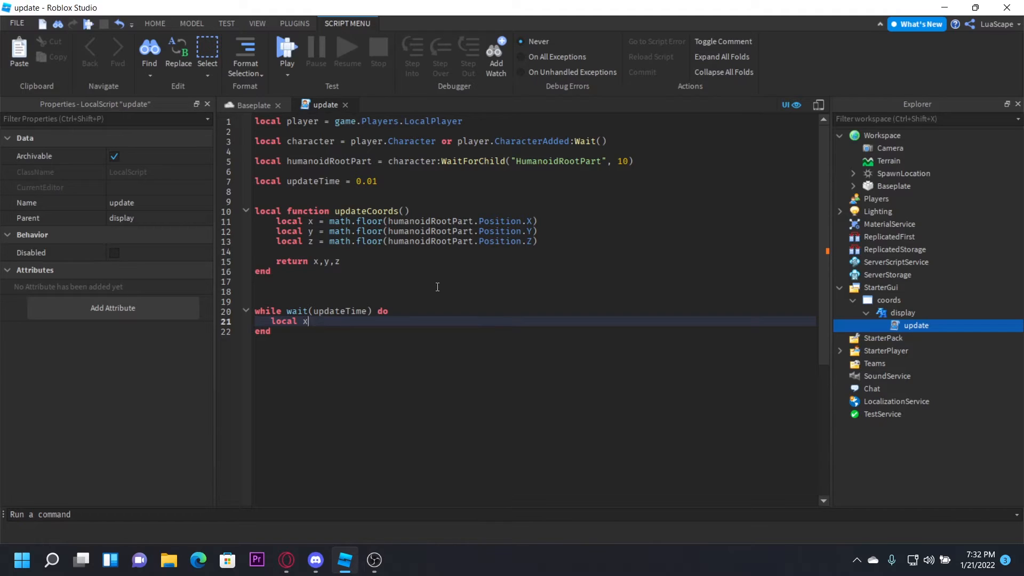
# Step: Change the line to local xpos, ypos, zpos = updateCoords() inside the loop
pyautogui.write('pos, yp')
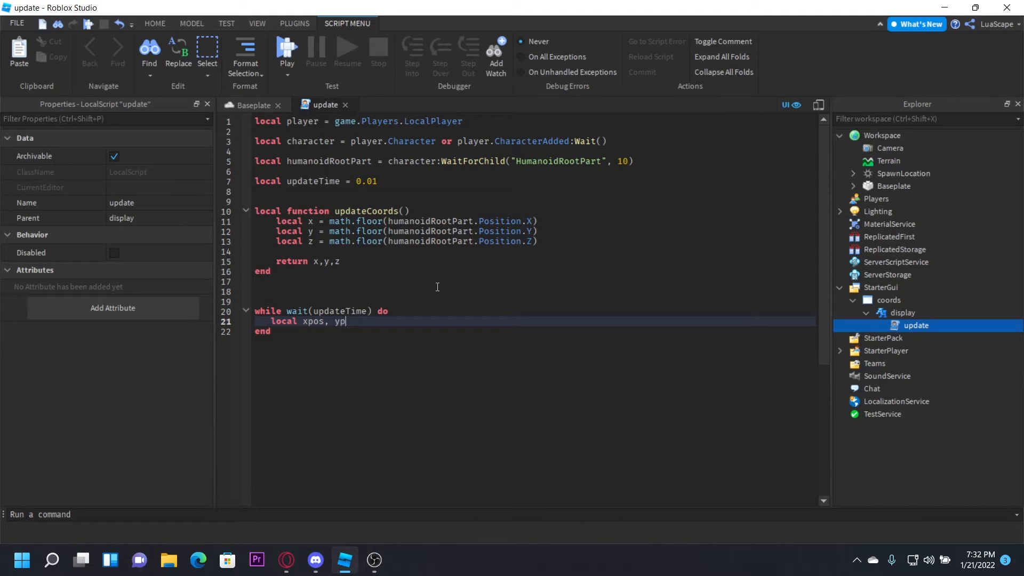
pyautogui.write('os, zpos')
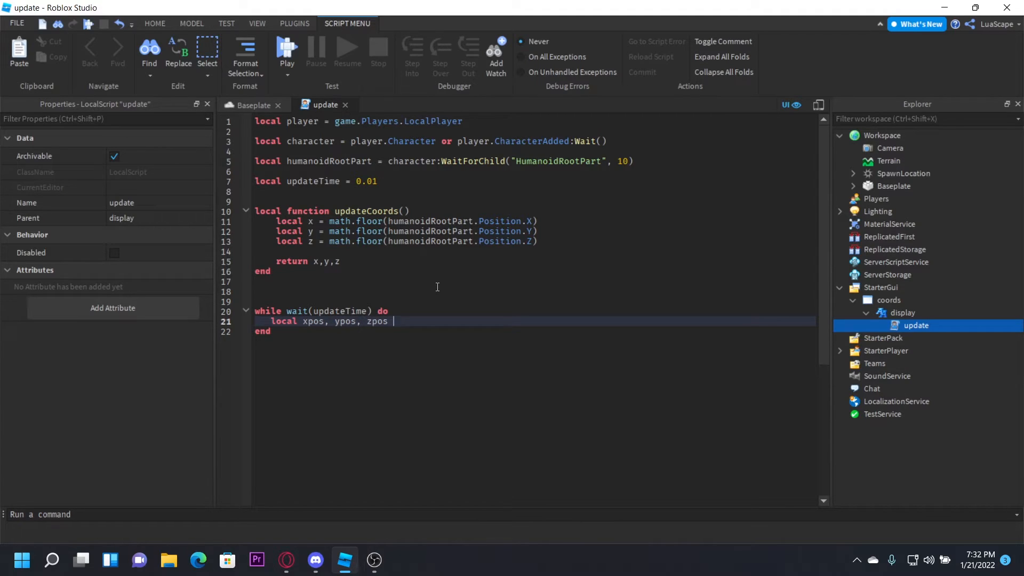
pyautogui.write('= updateTim')
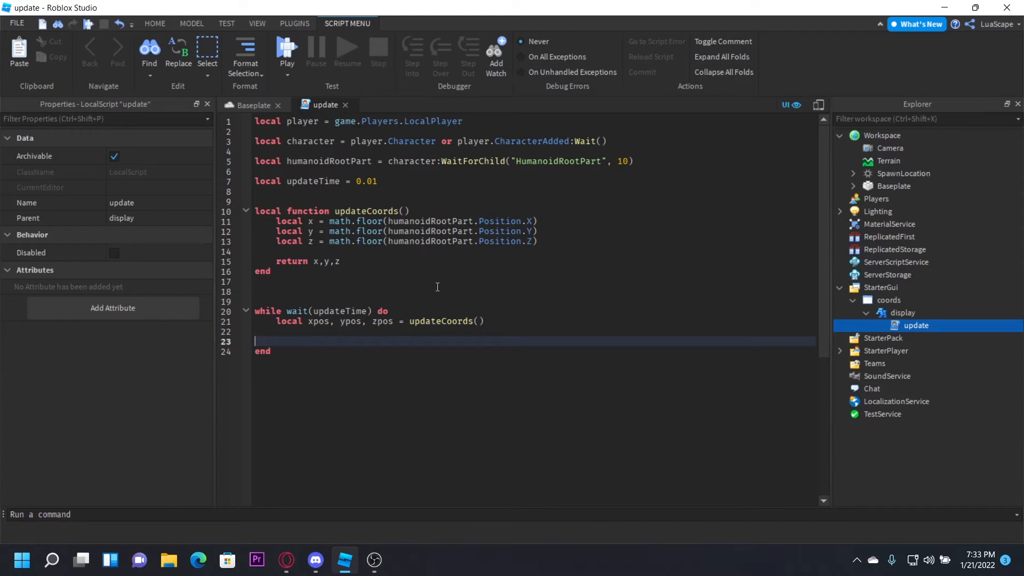
pyautogui.moveTo(277, 221); pyautogui.dragTo(276, 252)
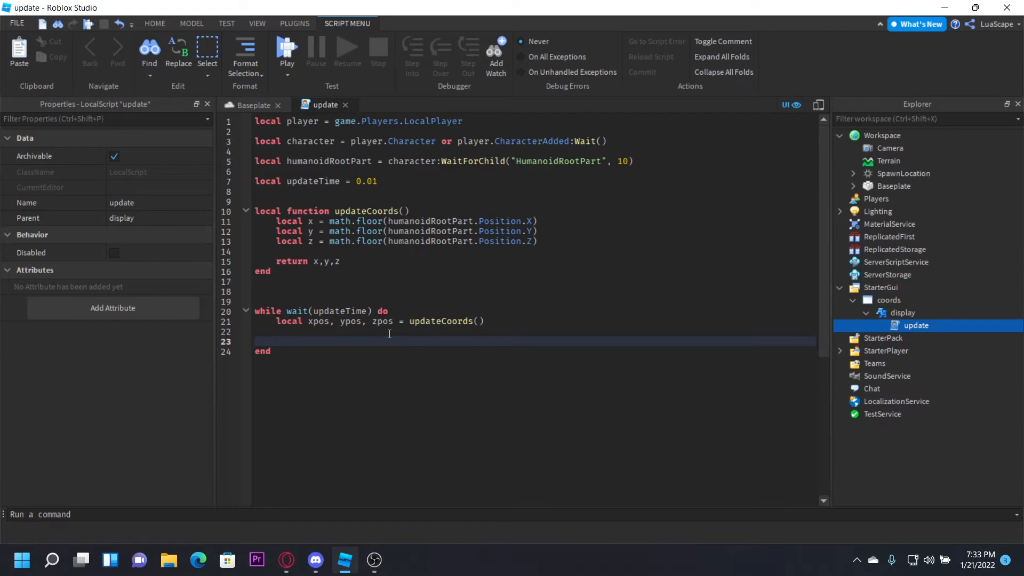
# Step: Set script.Parent.Text to "X: " .. xpos followed by a newline and "Y:"
pyautogui.write('script.Parent.t')
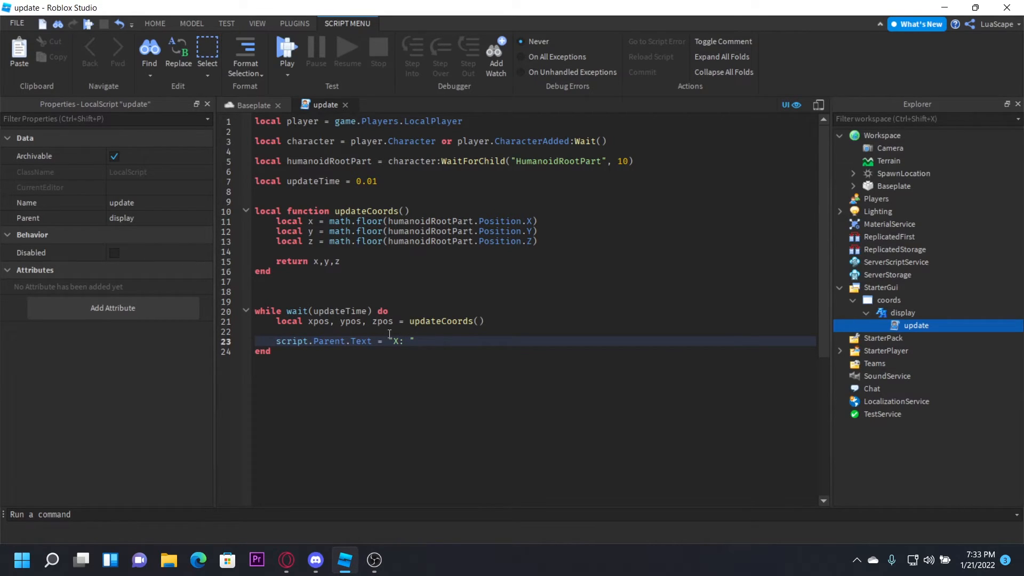
pyautogui.write('.. xpos')
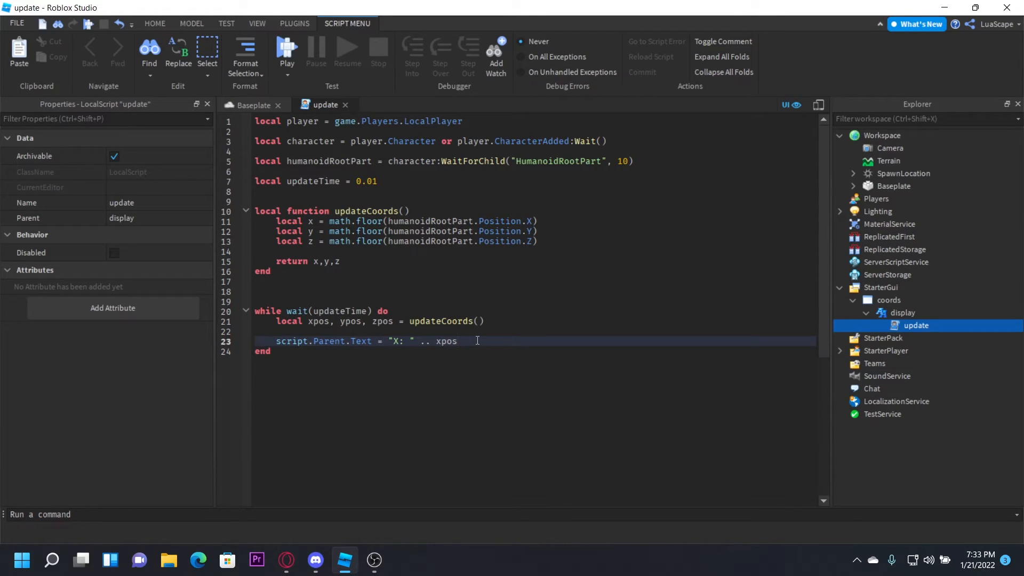
pyautogui.write('.. ""')
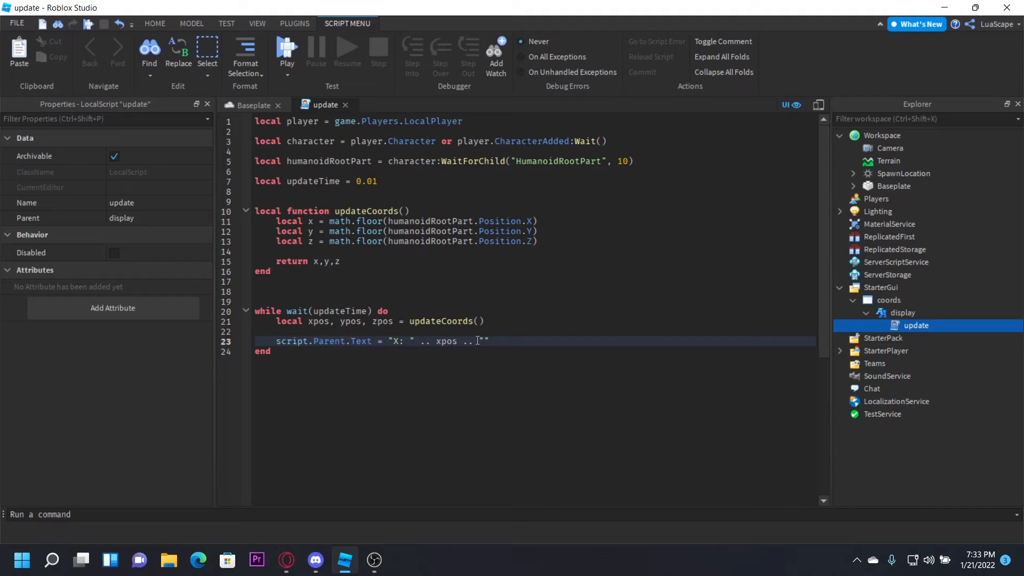
pyautogui.write('\\n')
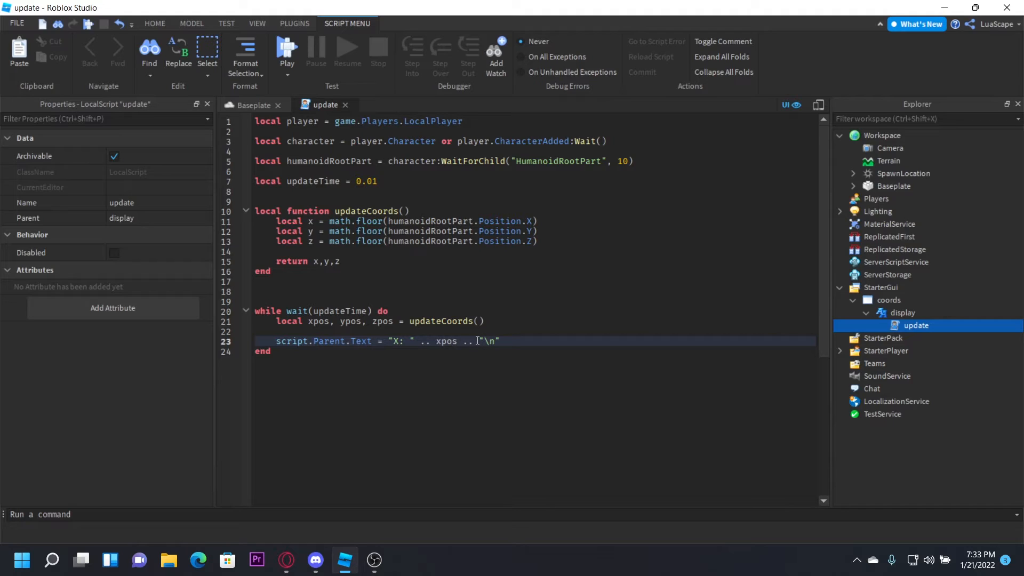
pyautogui.write('Y:')
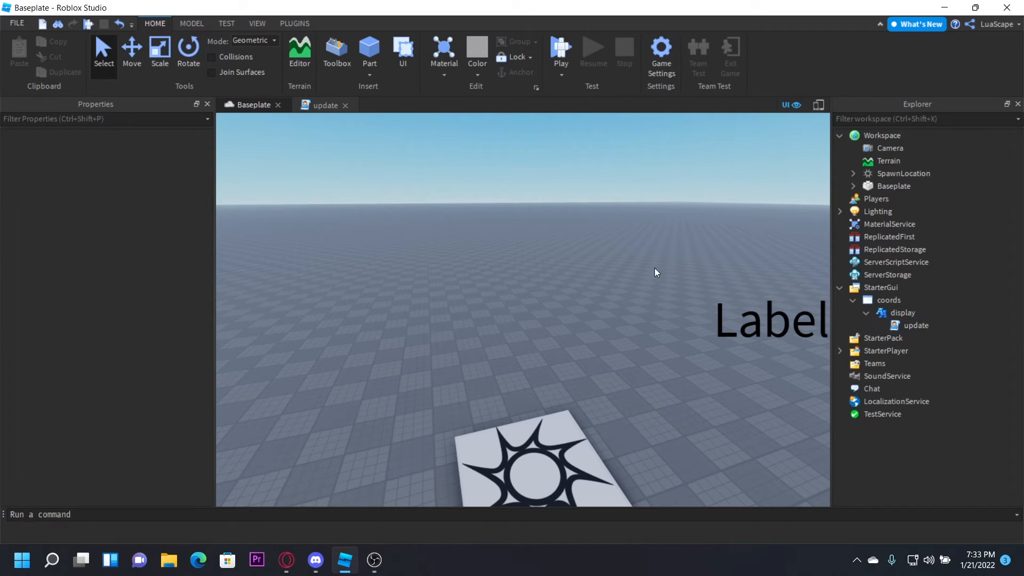
# Step: Append .. ypos, a newline with "Z:" .. zpos, then return to the Baseplate scene
pyautogui.click(324, 104)
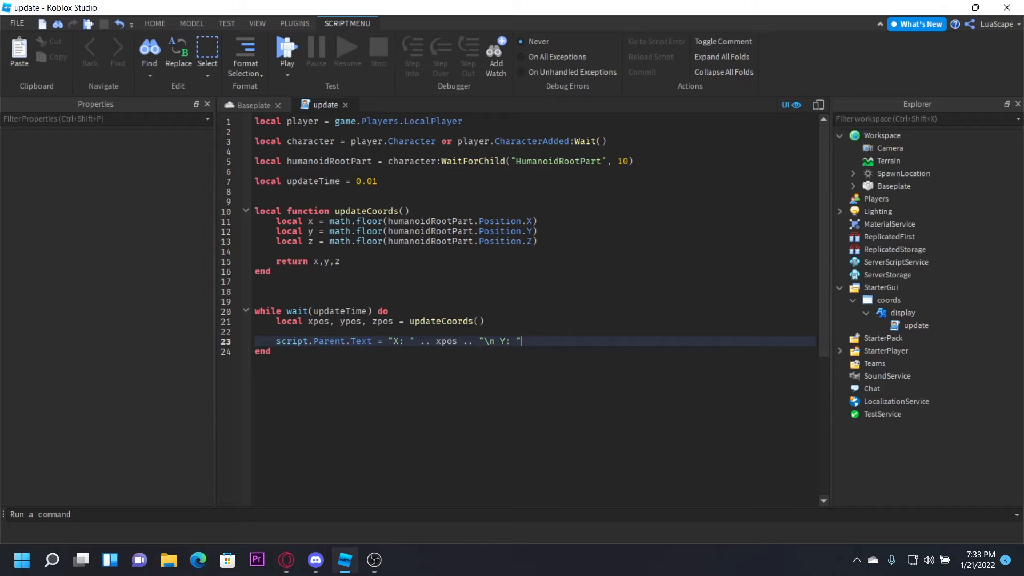
pyautogui.write('.. ypos')
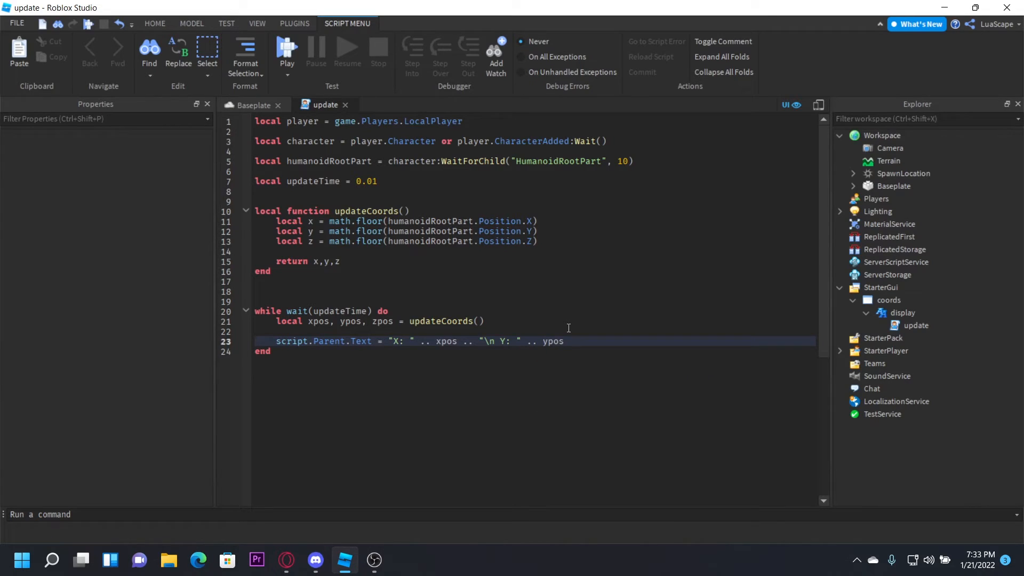
pyautogui.write('.. "')
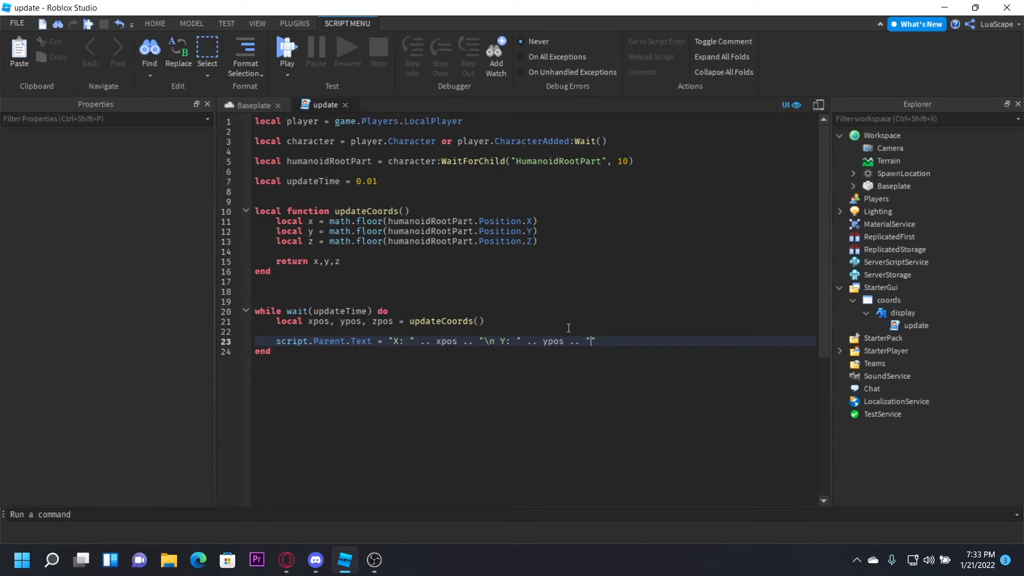
pyautogui.write('\\n')
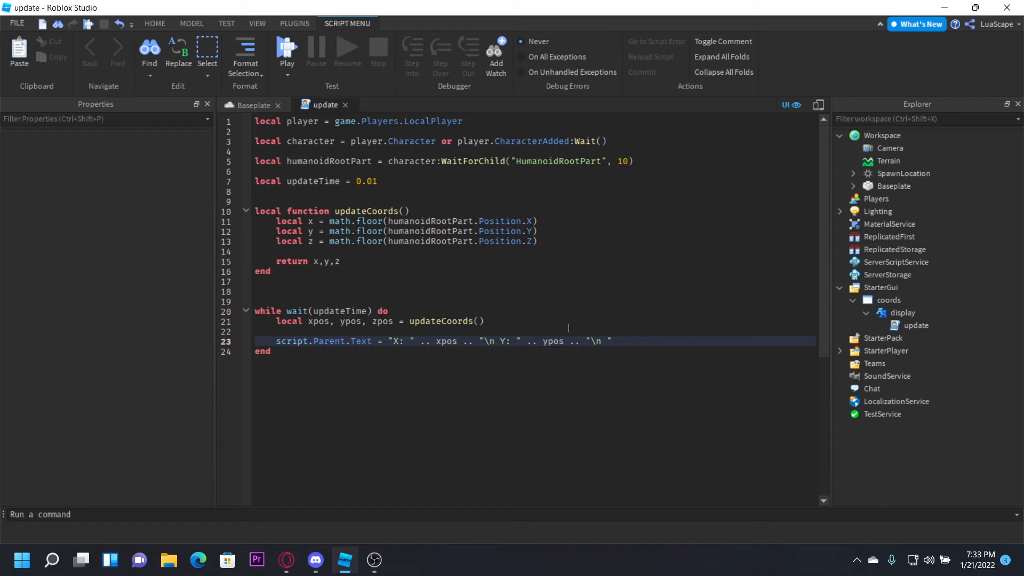
pyautogui.write('Z:')
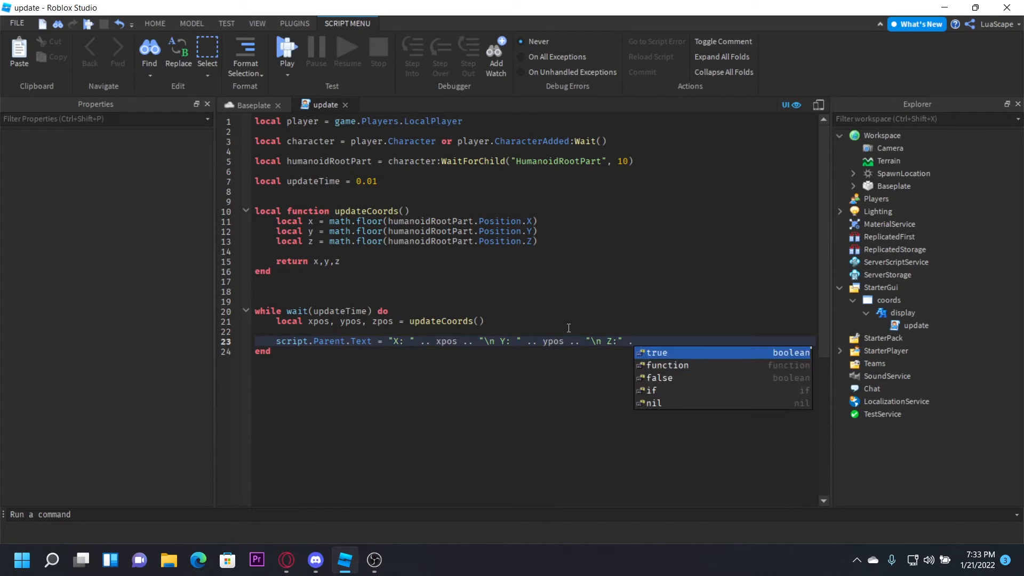
pyautogui.write('"')
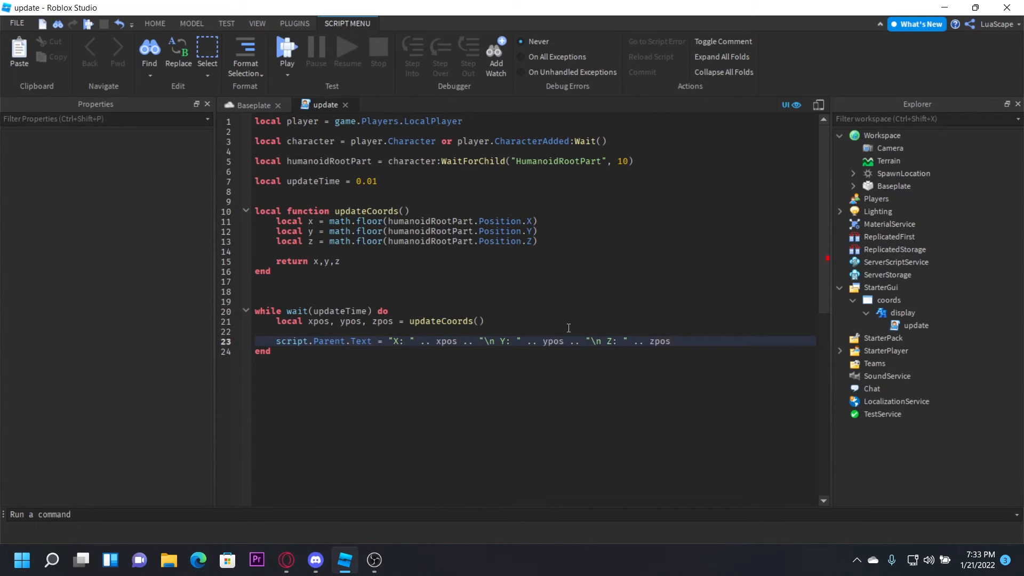
pyautogui.click(253, 105)
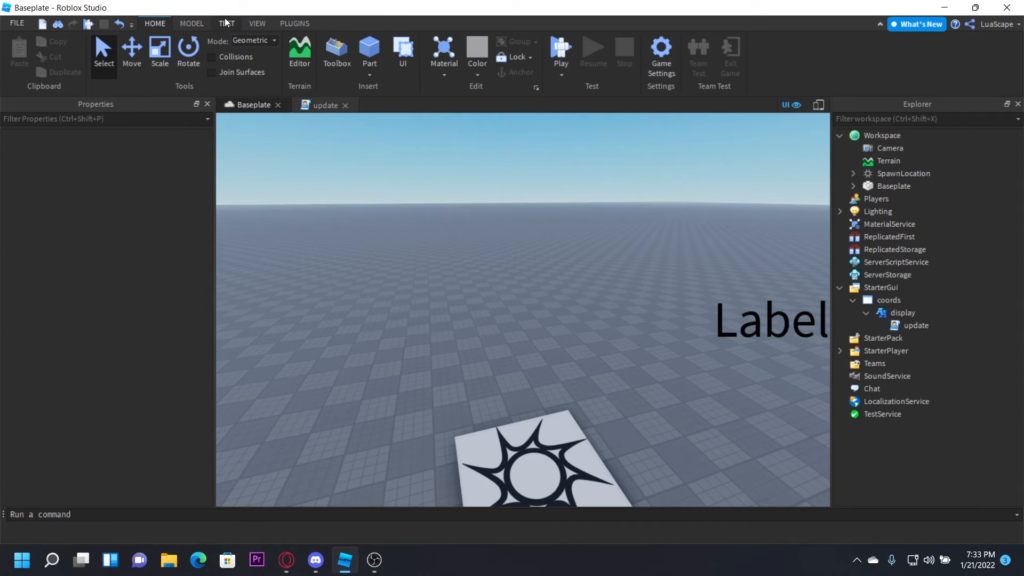
# Step: Run a play test and walk around, watching the label show live X, Y and Z coordinates
pyautogui.click(560, 52)
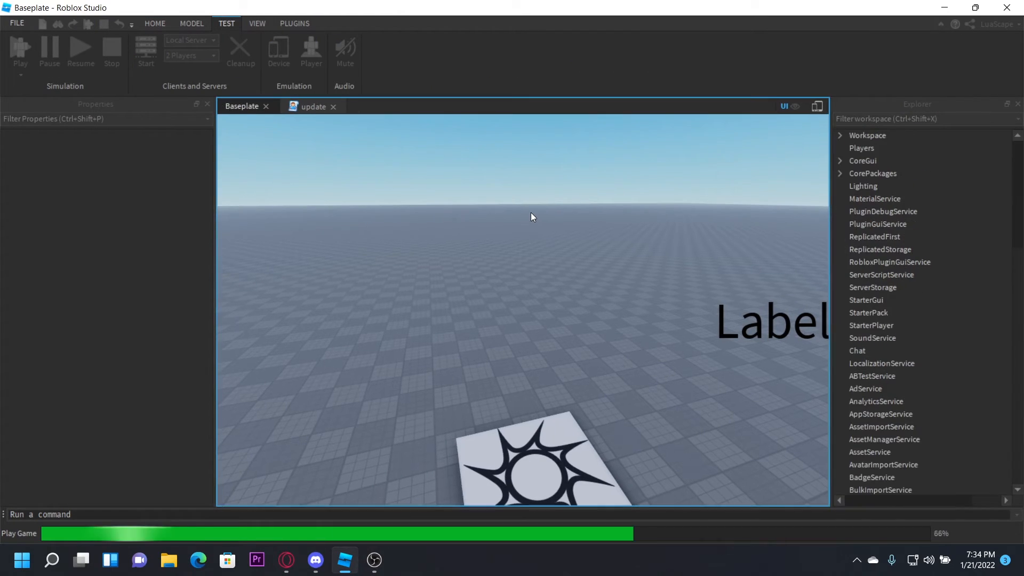
pyautogui.click(19, 52)
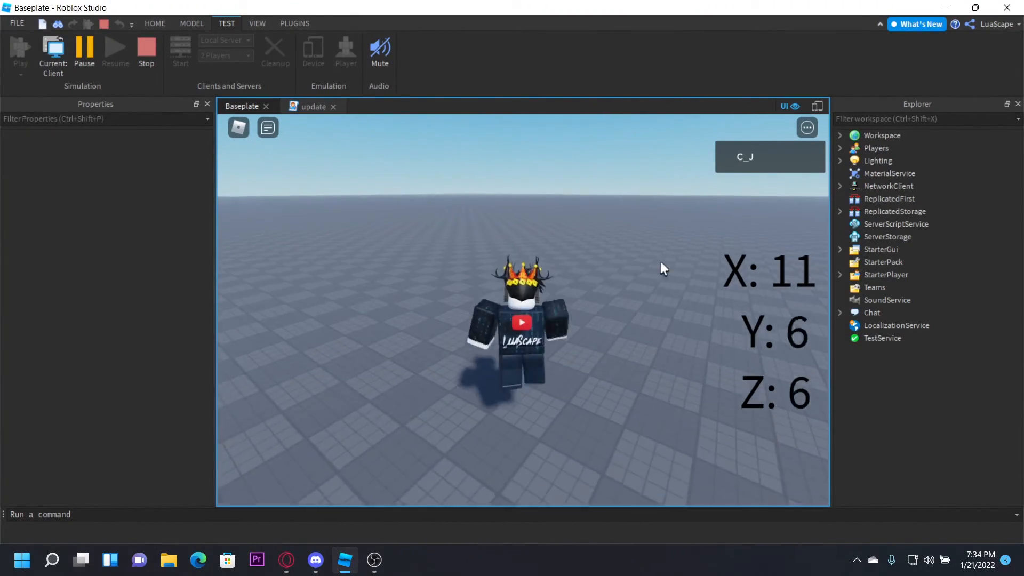
pyautogui.click(840, 135)
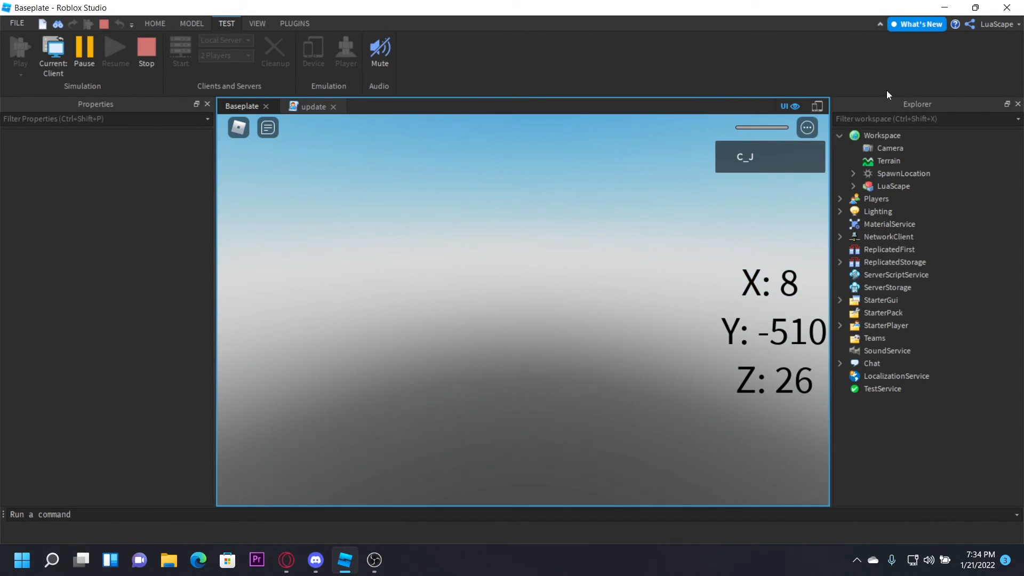
pyautogui.click(882, 136)
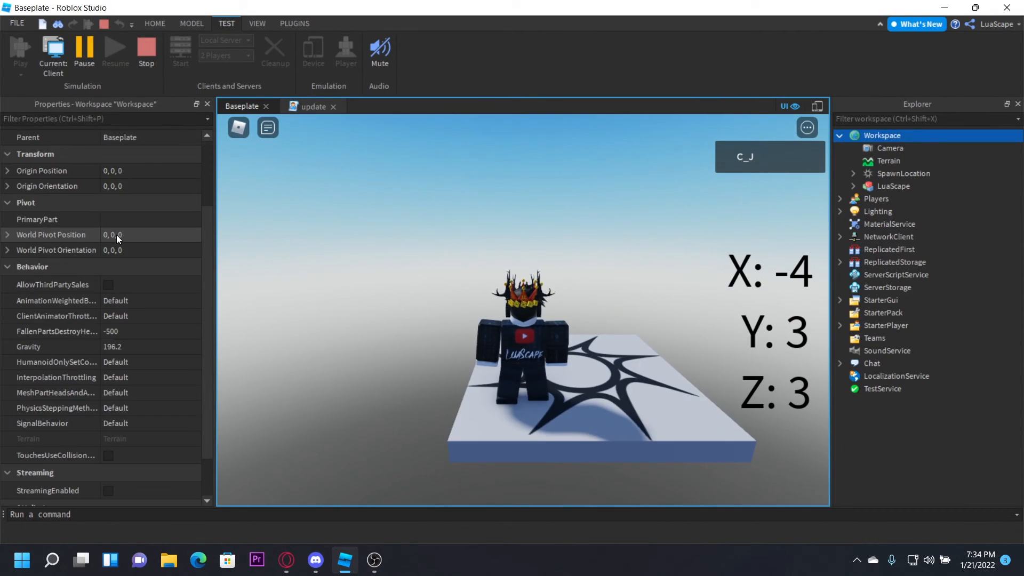
# Step: Stop the play test, returning the Baseplate scene to edit mode with the Label placeholder
pyautogui.scroll(-3)
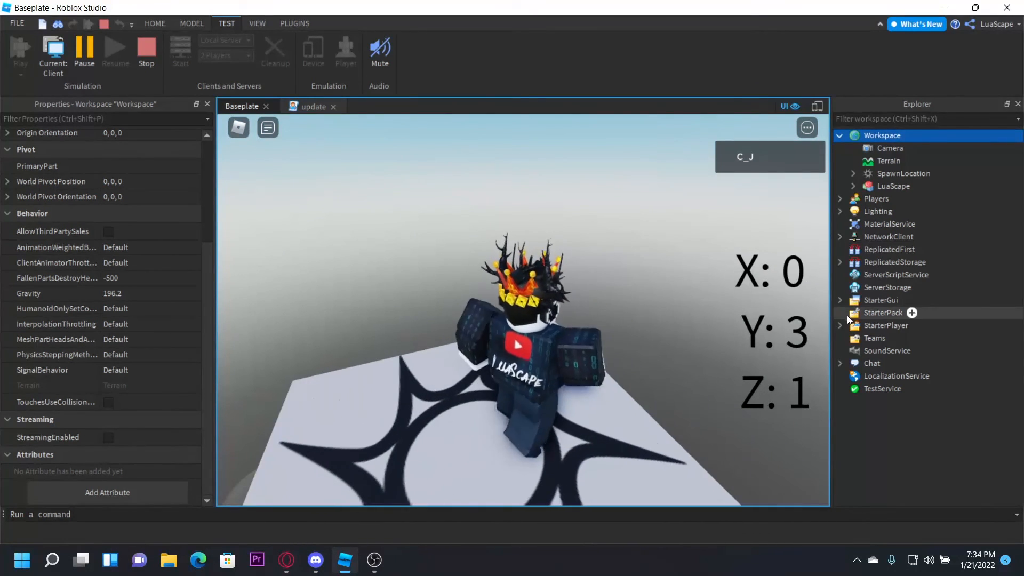
pyautogui.click(327, 23)
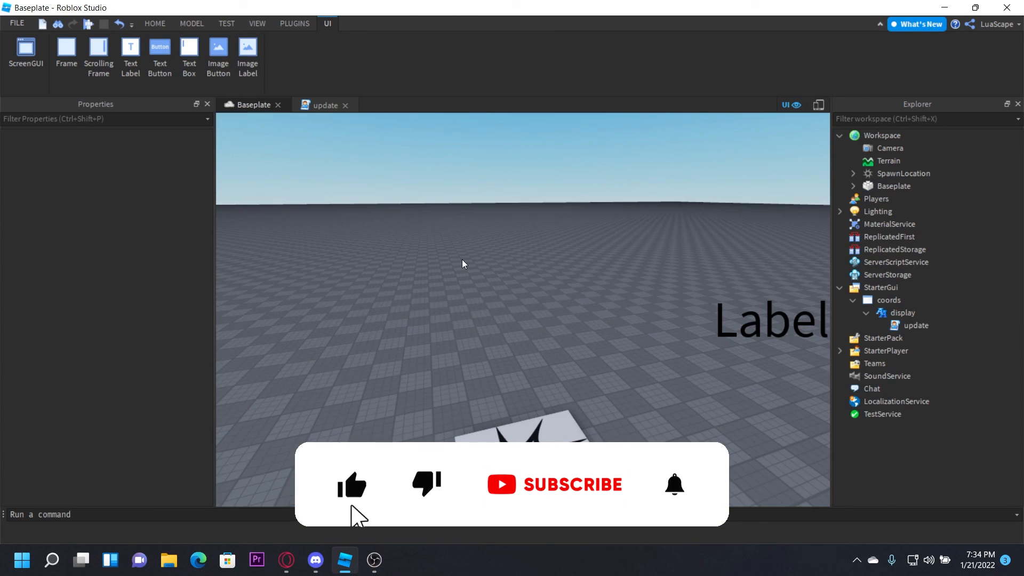
pyautogui.click(553, 484)
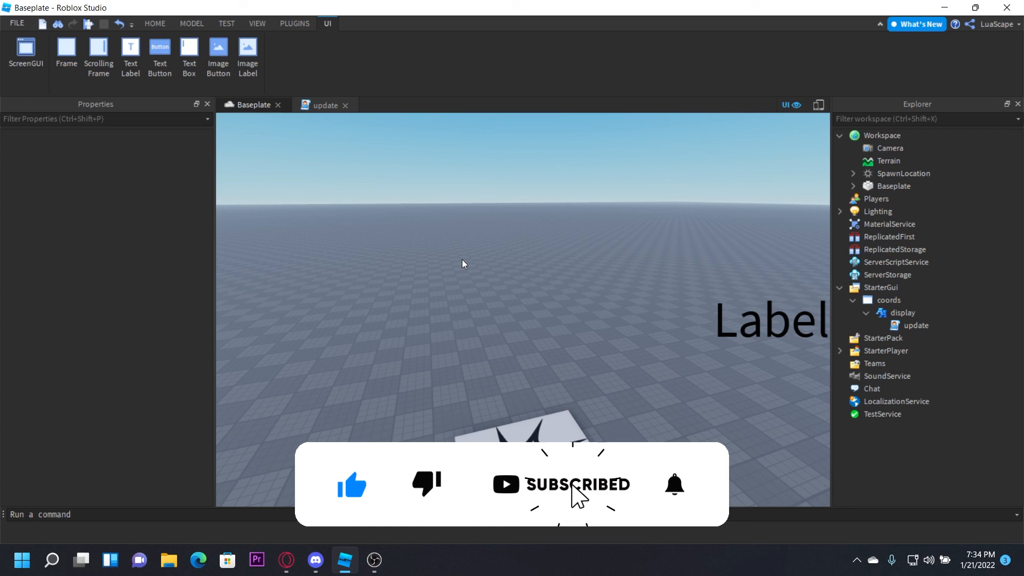